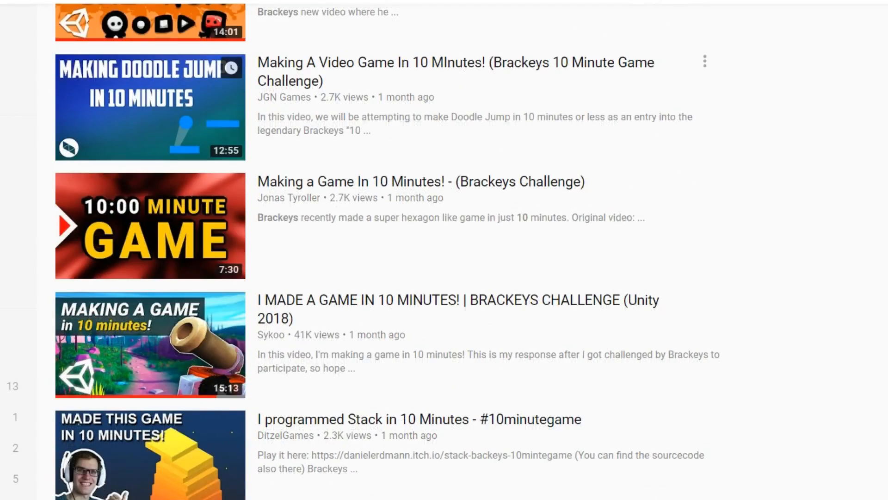
Step: Set the Black material to the Particles/Standard Surface shader with Two Sided enabled
scroll("down", 3)
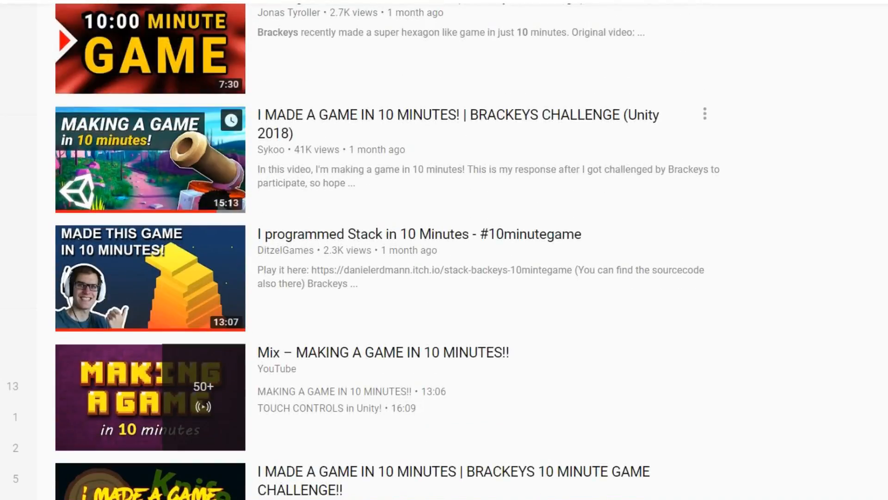
scroll("down", 3)
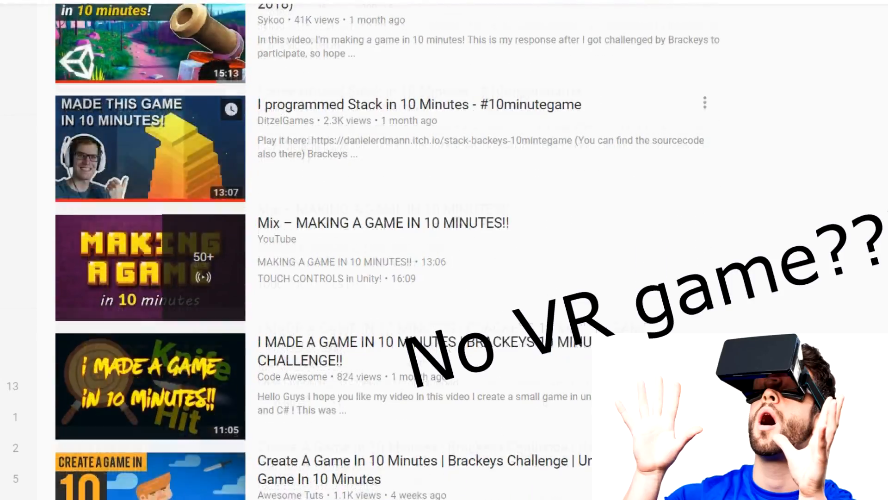
scroll("down", 3)
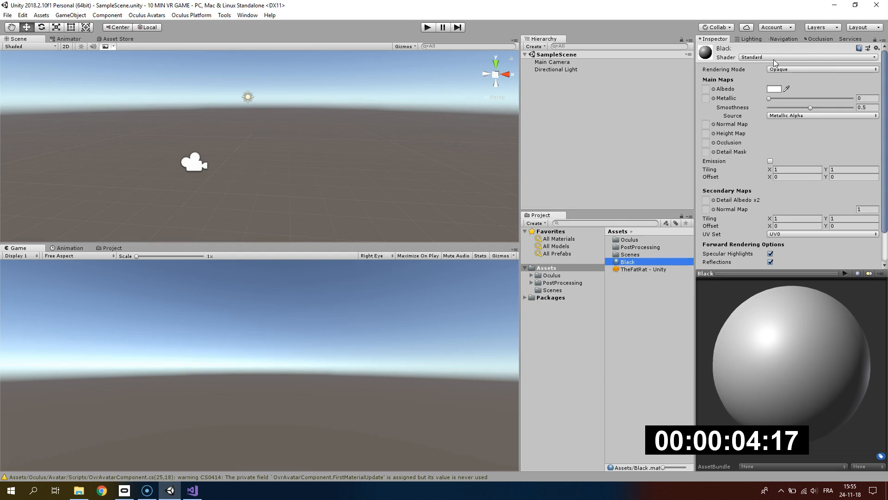
left_click(804, 56)
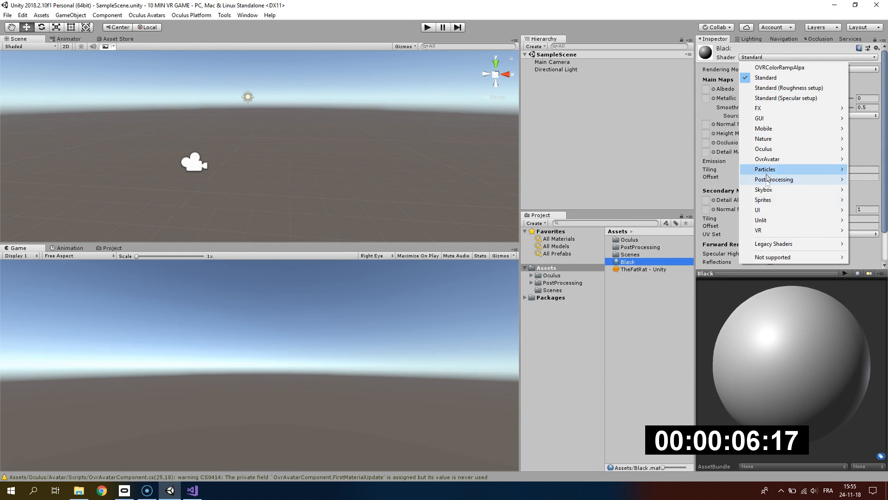
left_click(765, 169)
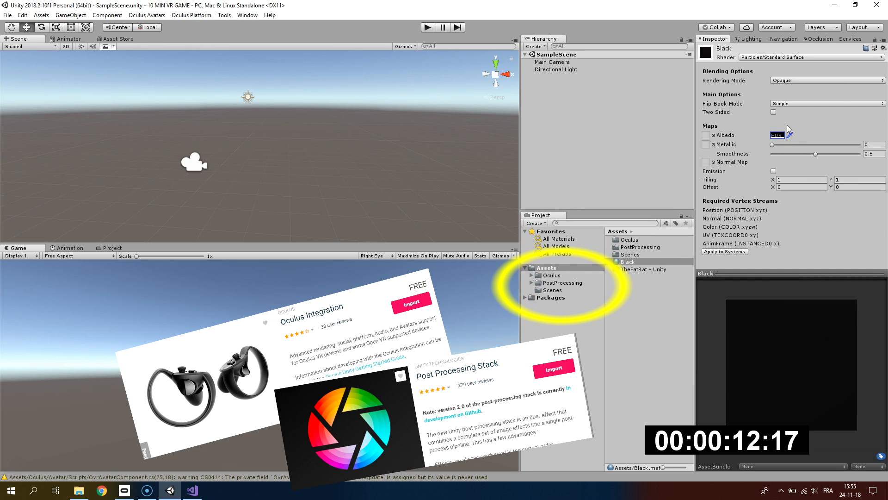
left_click(774, 111)
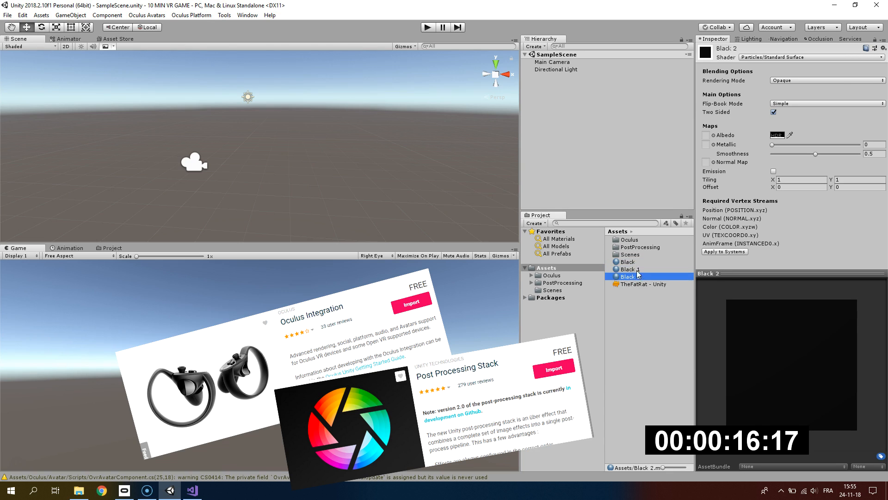
Step: Duplicate Black into Black 1 and Black 2 and give Black 2 its own colour
left_click(777, 134)
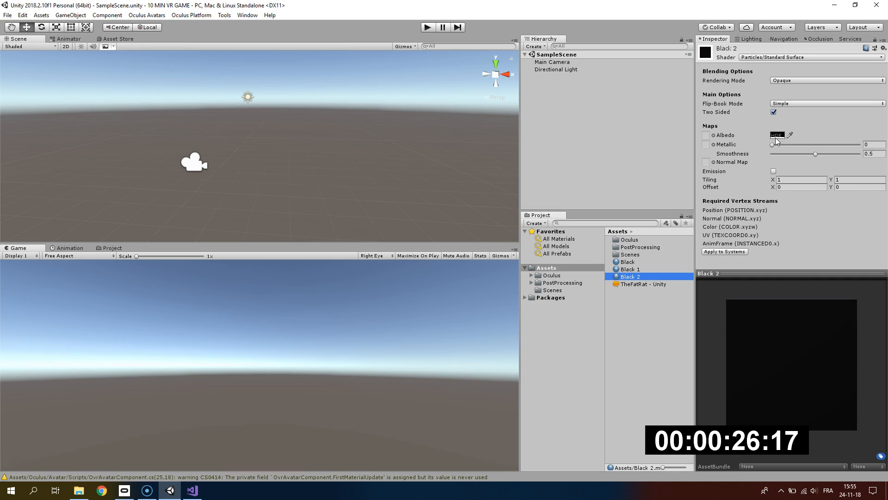
left_click(774, 179)
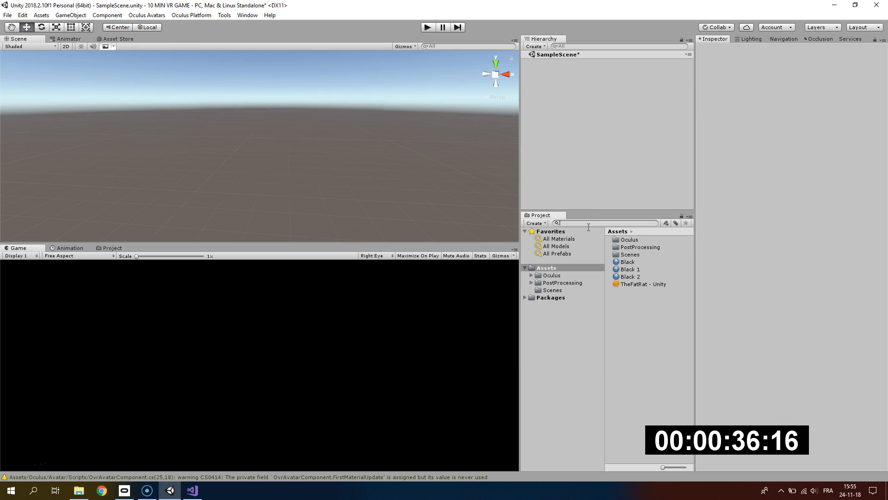
Step: Bring in the OVRCameraRig and build the dark tunnel from large black cubes reset to the origin
type("OVRCAMERA")
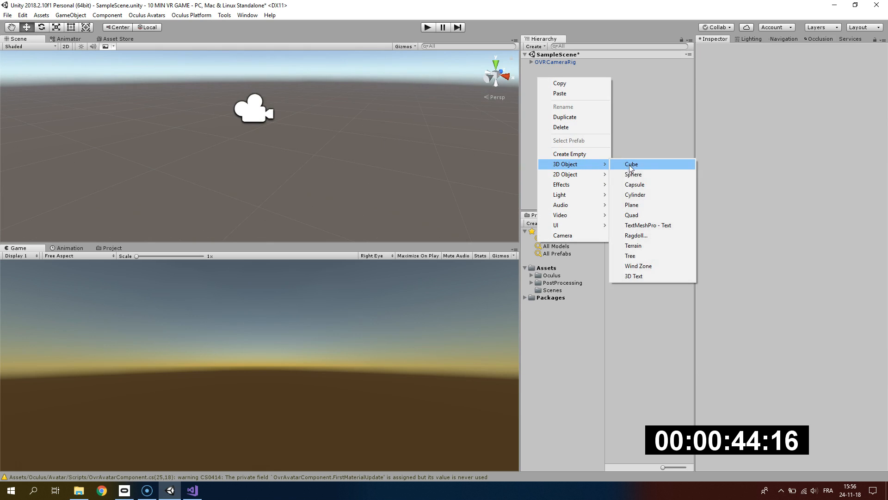
left_click(631, 163)
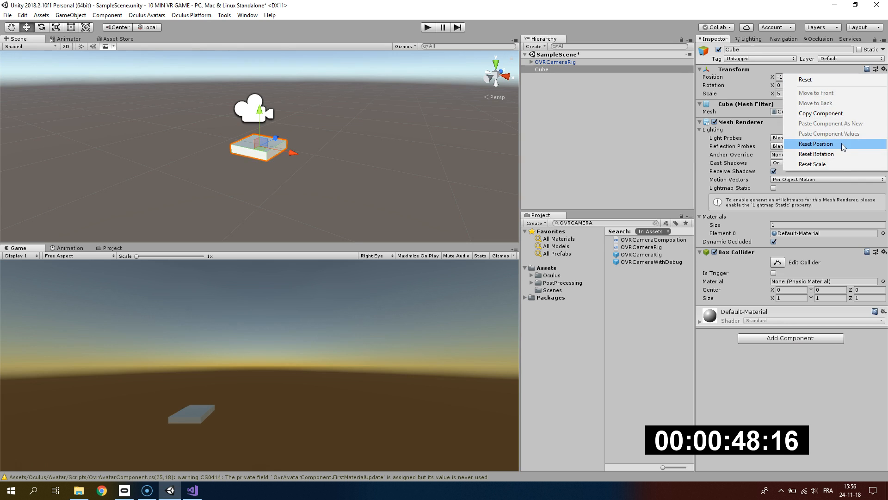
left_click(816, 143)
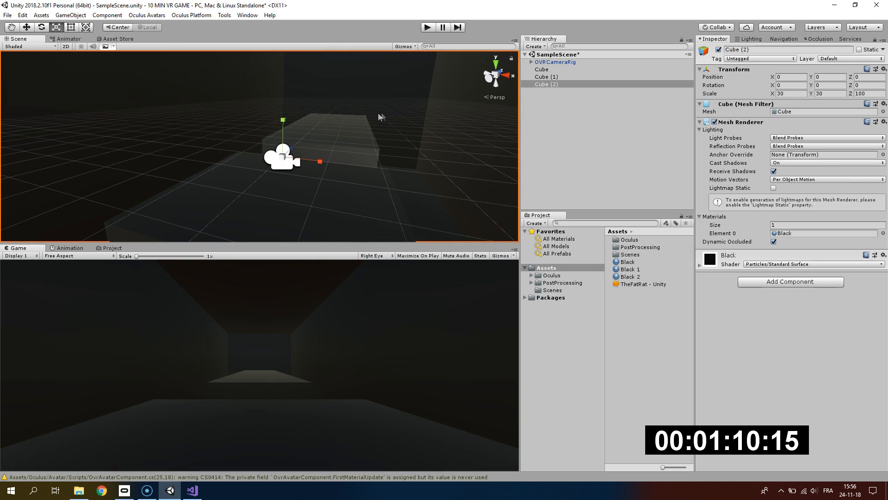
left_click(556, 62)
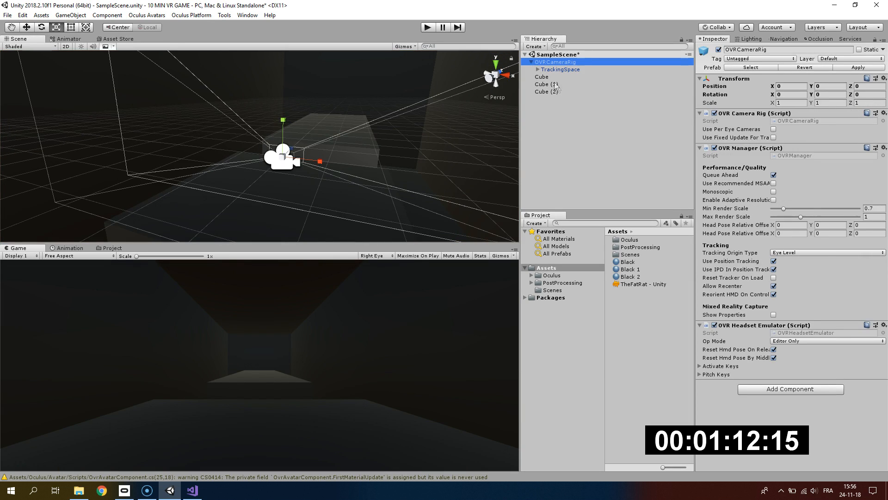
Step: Add a Post-Processing Behaviour with a new profile named p to the CenterEyeAnchor camera
left_click(569, 83)
type("Post")
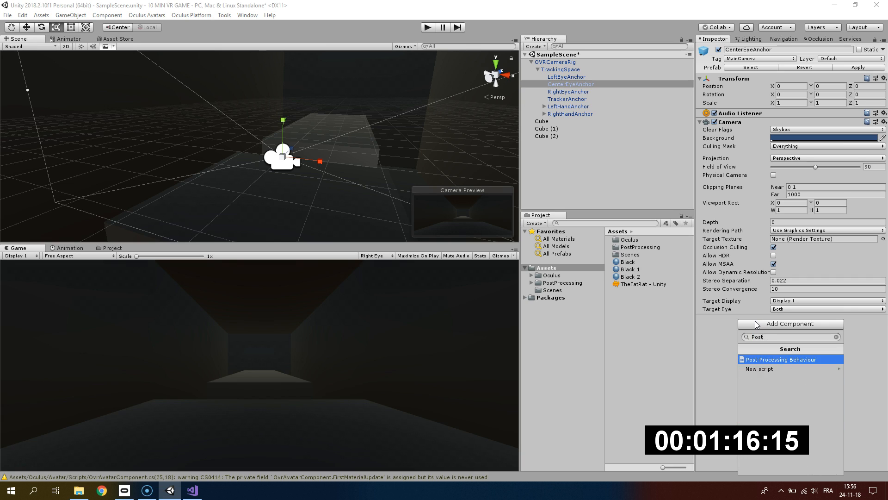
left_click(779, 358)
type("p")
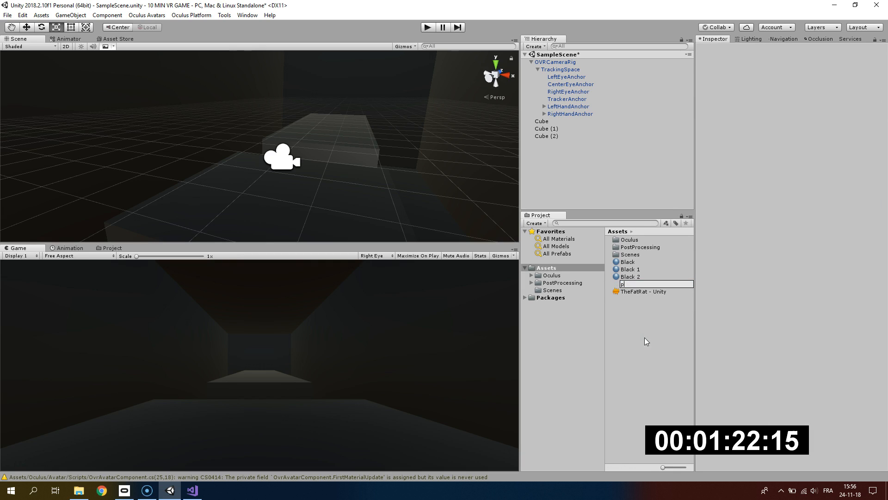
left_click(571, 84)
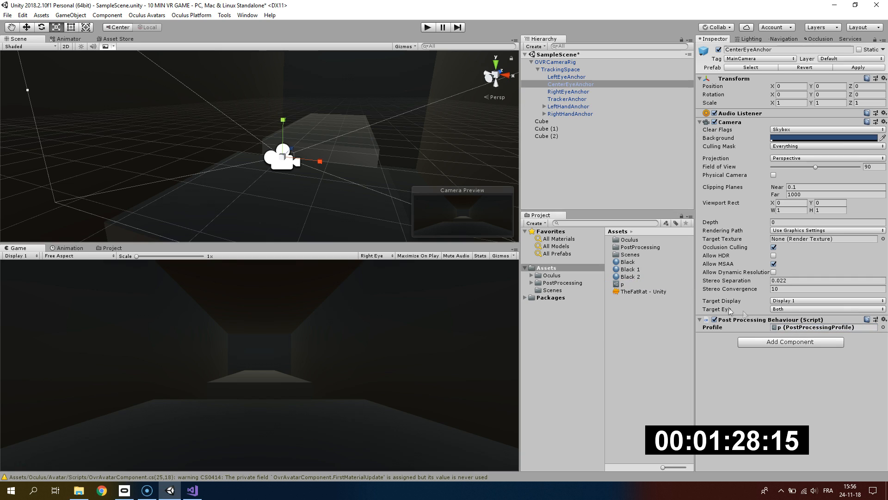
left_click(621, 283)
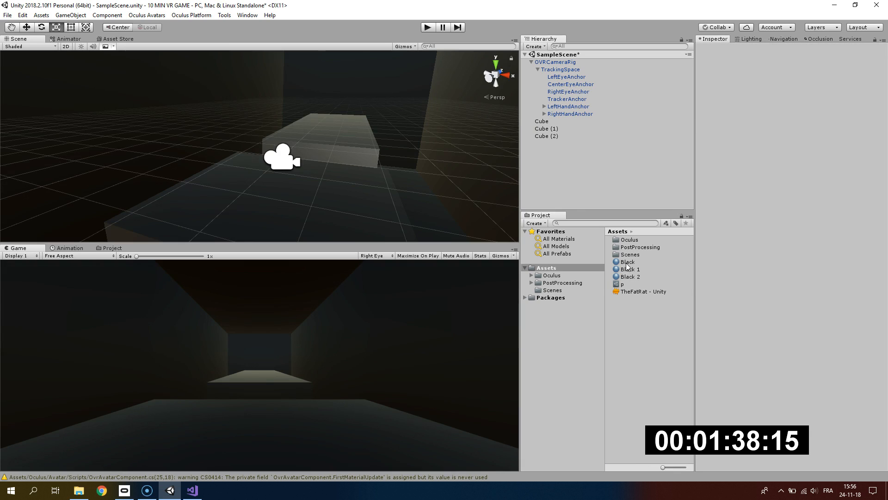
left_click(546, 136)
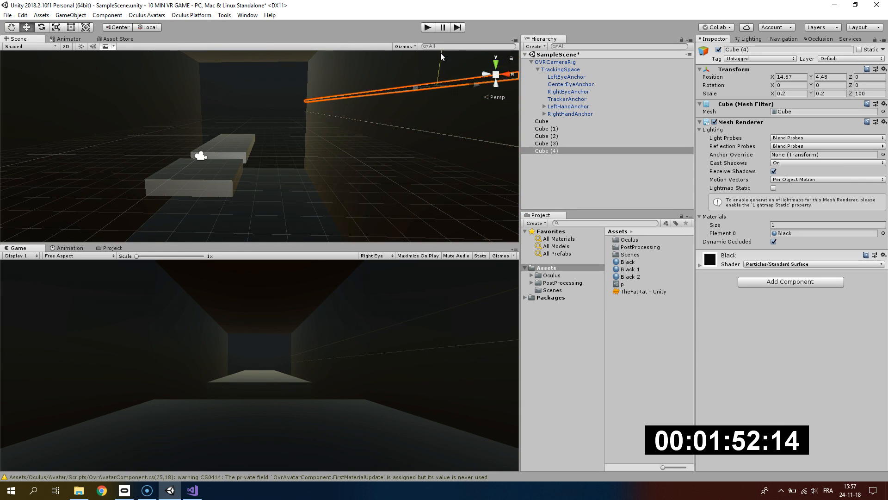
Step: Add thin 0.2 x 0.2 x 100 laser cubes along the tunnel, orange right and blue left
left_click(546, 143)
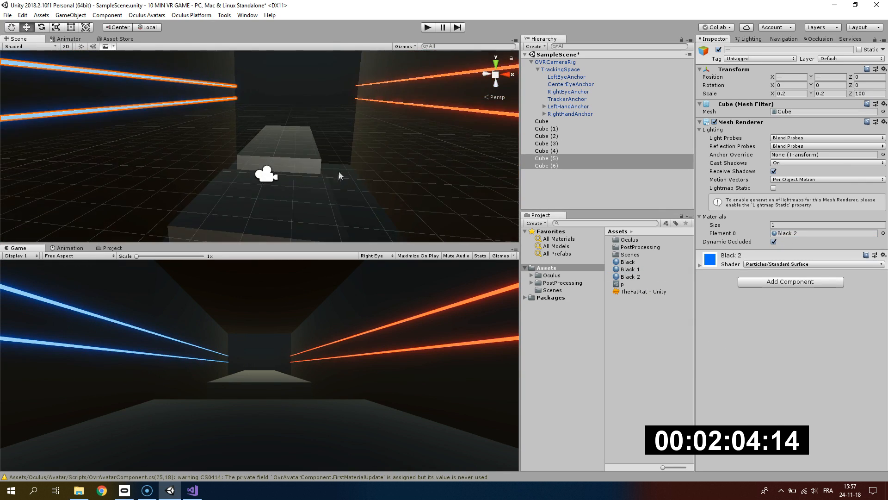
Step: Create a cube under LeftHandAnchor scaled to 0.05, then add Cube (7) as a note block
left_click(568, 106)
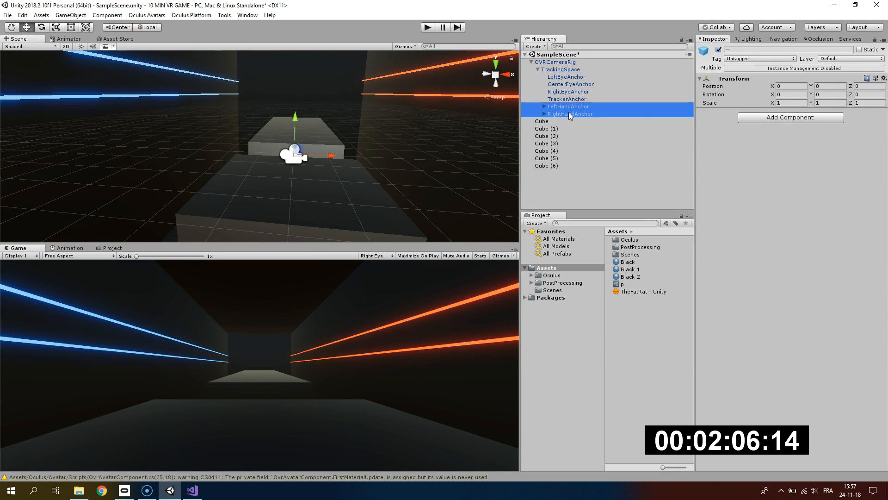
left_click(561, 121)
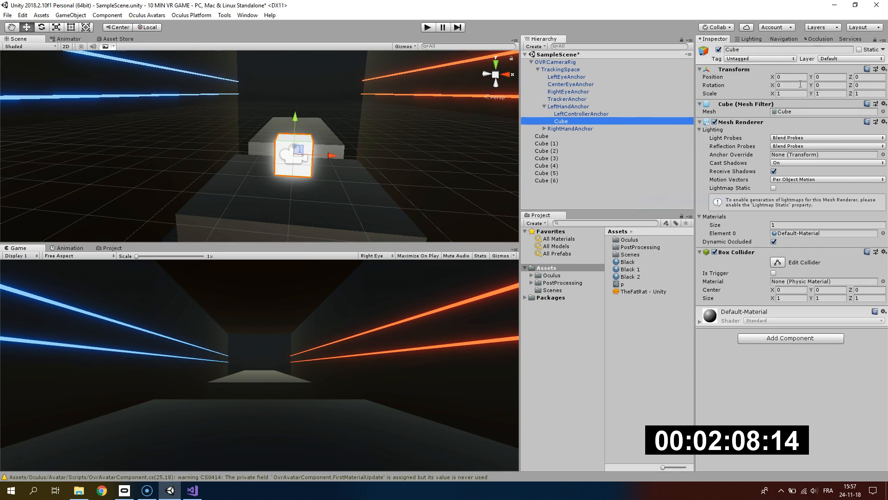
left_click(787, 93)
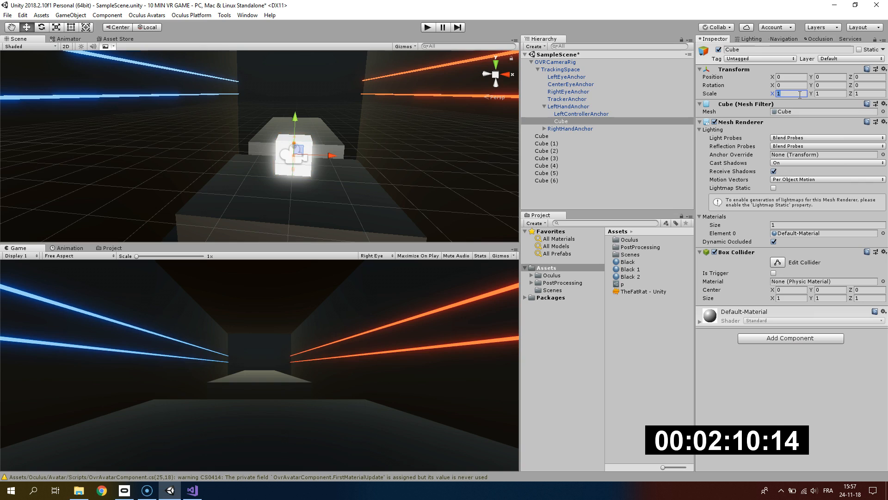
type("0.05")
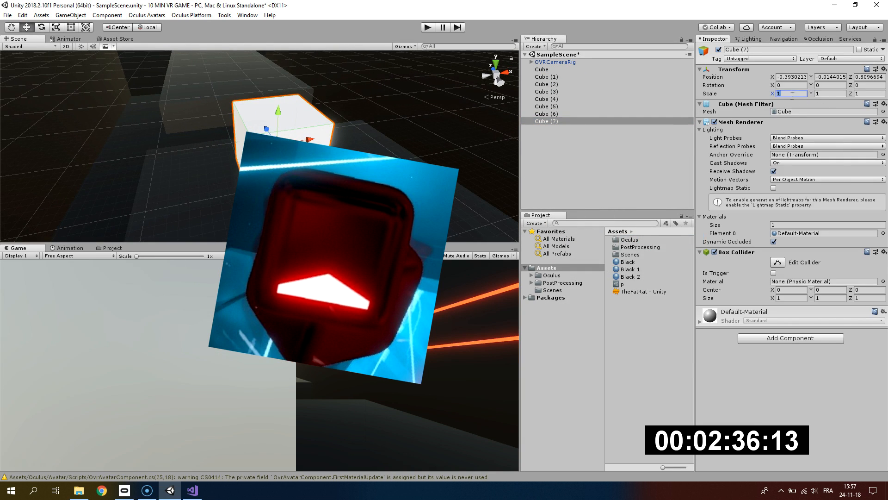
Step: Shape the note block with a thin slab moved to its edge, forming the RED cube
type("0.4")
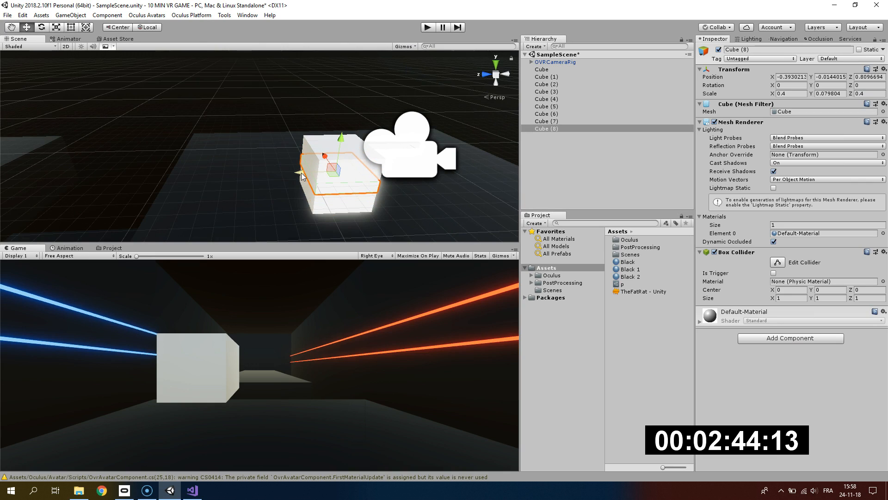
left_click_drag(308, 172, 300, 173)
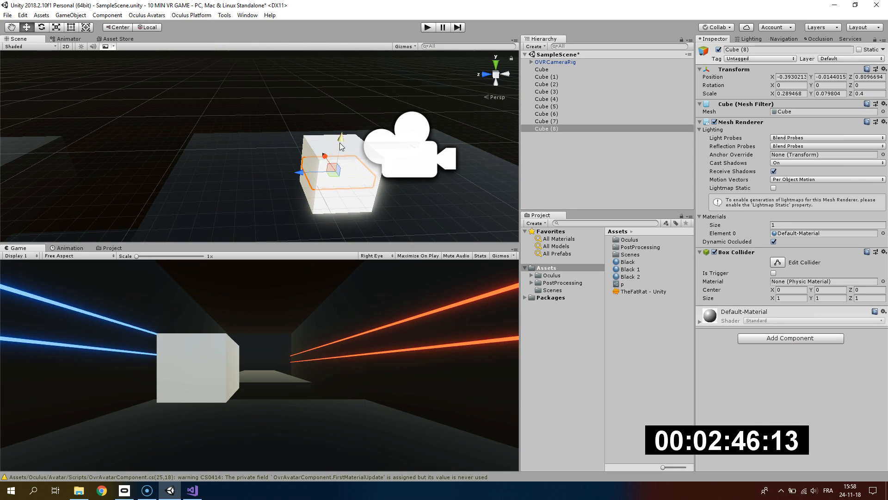
left_click_drag(339, 136, 337, 121)
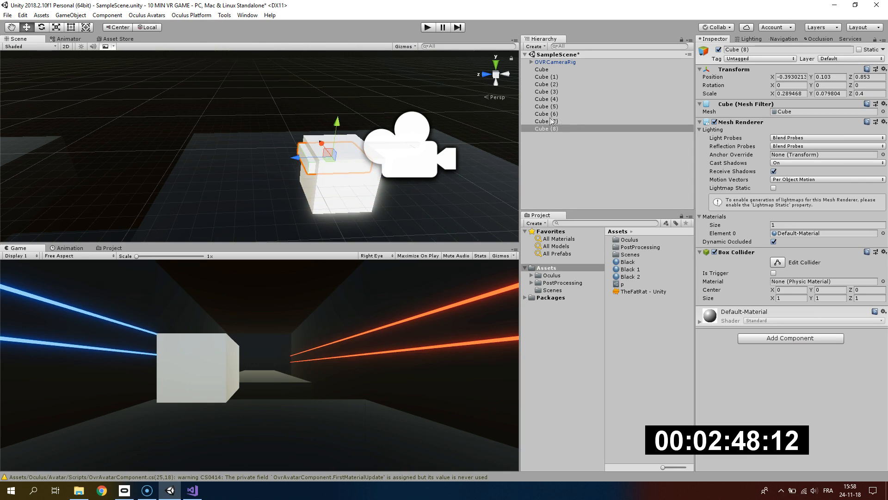
left_click(545, 121)
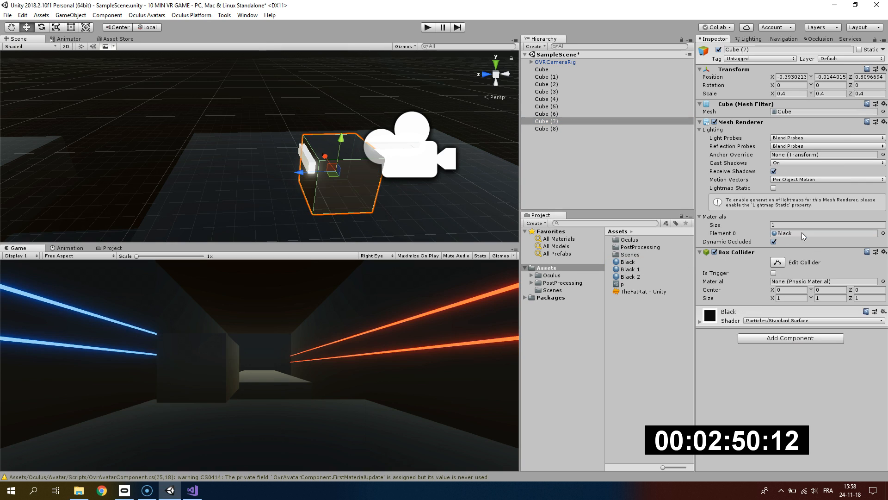
left_click(547, 129)
type("RED")
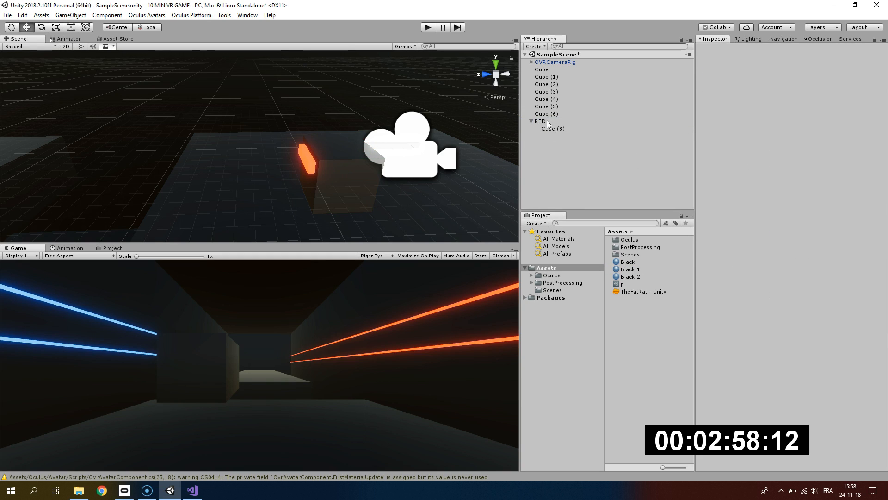
Step: Duplicate RED into BLUE, save both as prefabs, and start adding a Cube script to them
left_click(544, 136)
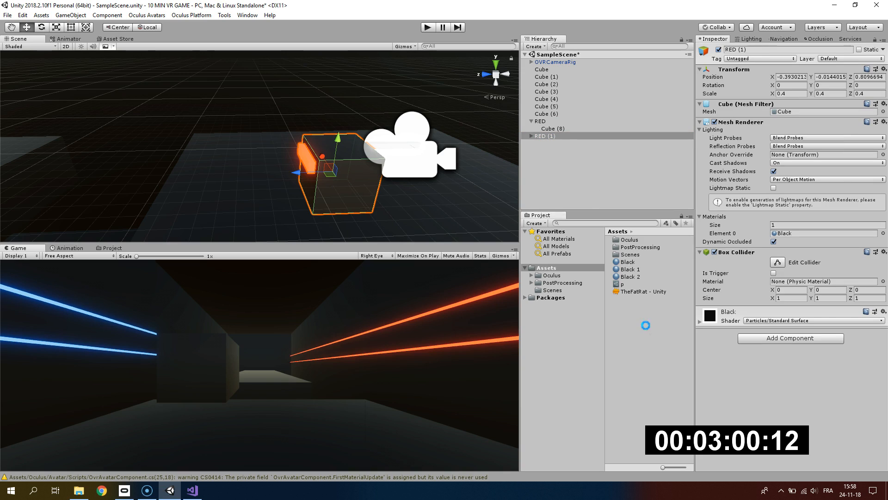
left_click(626, 291)
type("BLUE")
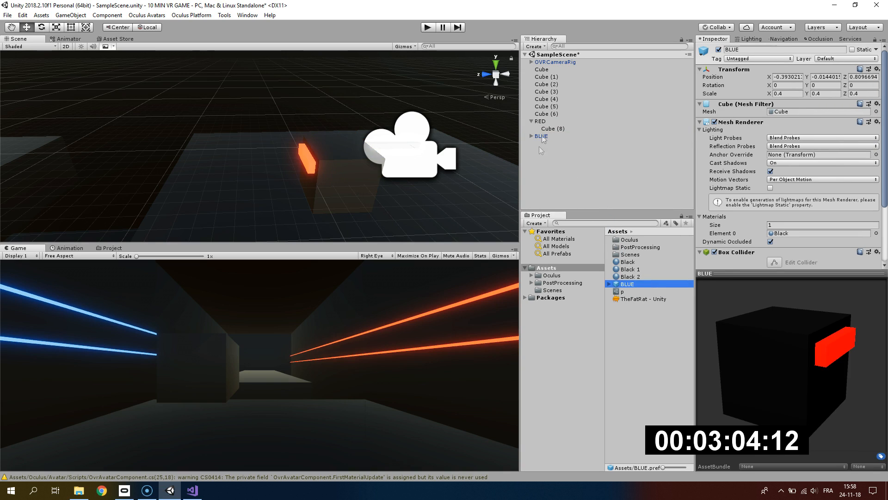
left_click(625, 298)
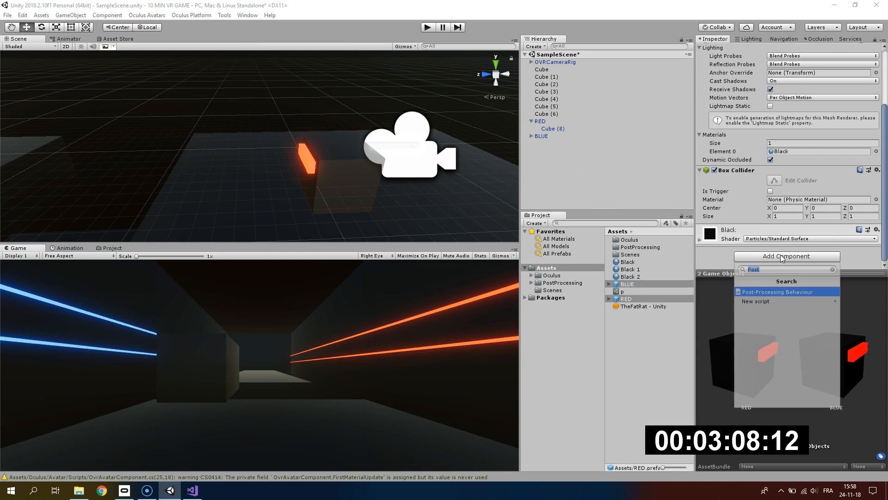
type("Cube")
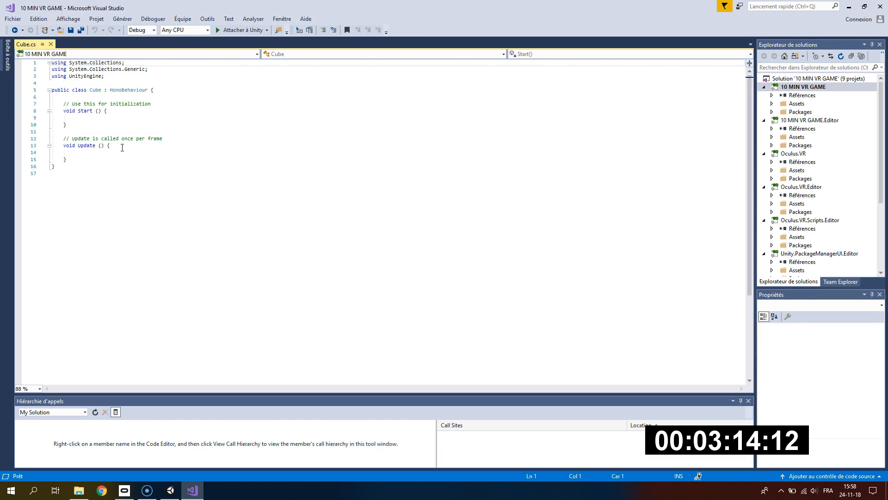
Step: In Cube.cs Update, write transform.position += Time.deltaTime to move the cube each frame
type("transform")
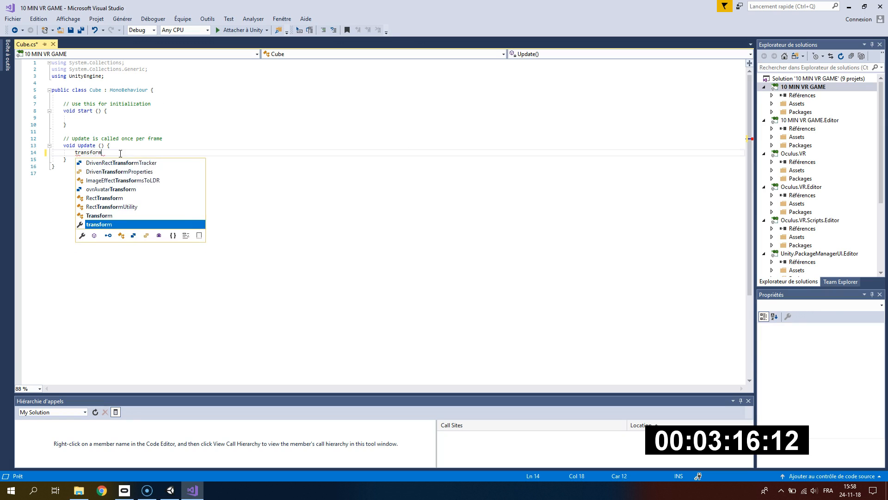
type(".position += T")
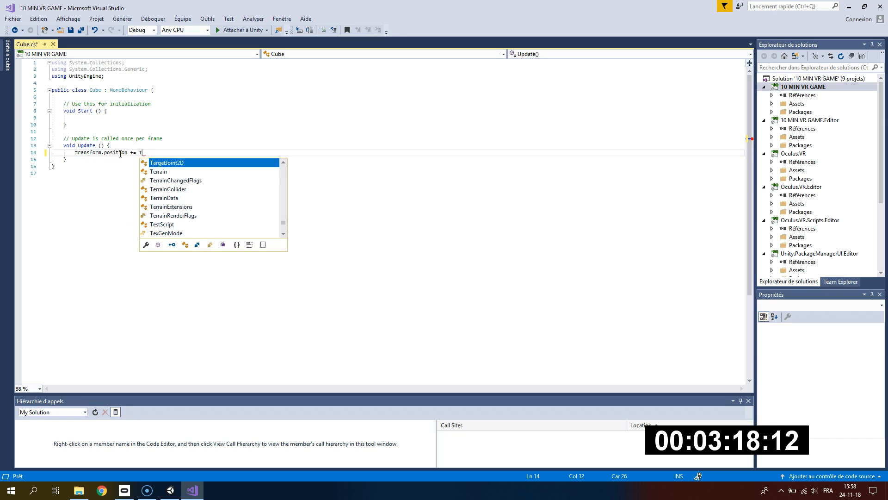
type("ime.deltaTime")
type("public ")
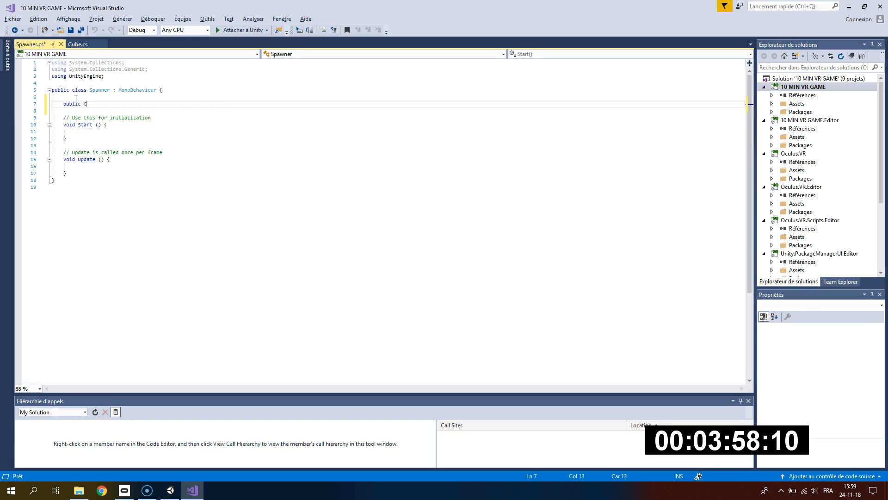
Step: Declare the cubes and points arrays, beat and timer, and start if(timer>beat) in Update
type("GameObject[] cubes;")
left_click(397, 110)
type("public Transform")
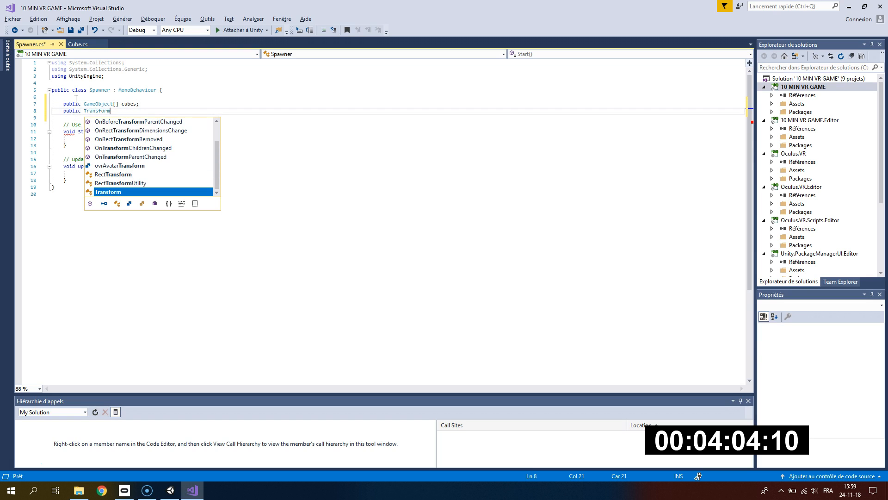
type("[] points;")
type("public fl")
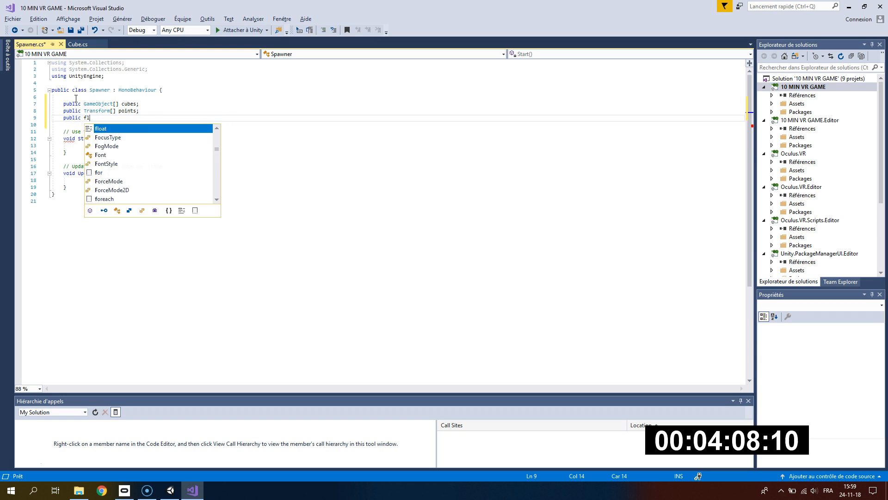
type("beat;")
type("private float timer;")
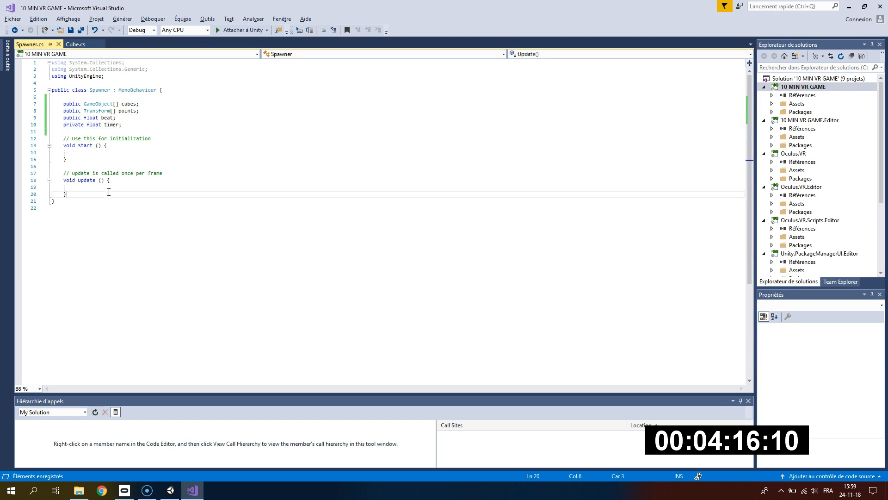
type("if(t")
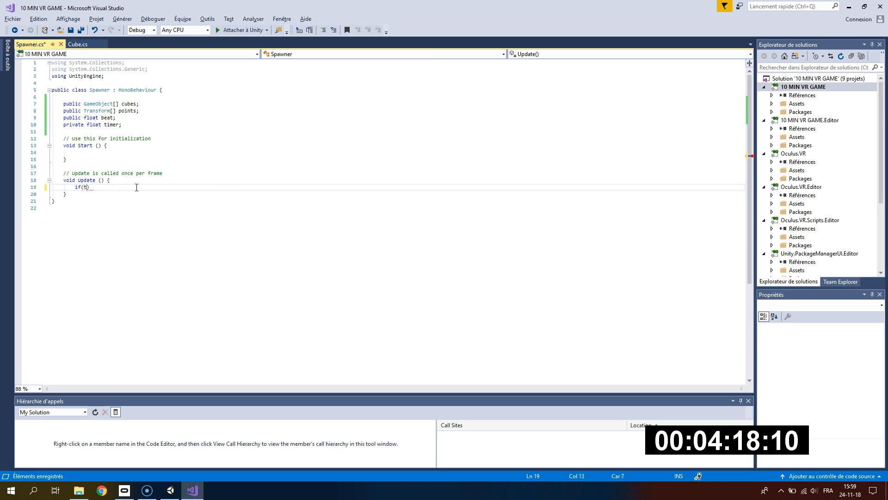
type("imer>beat)")
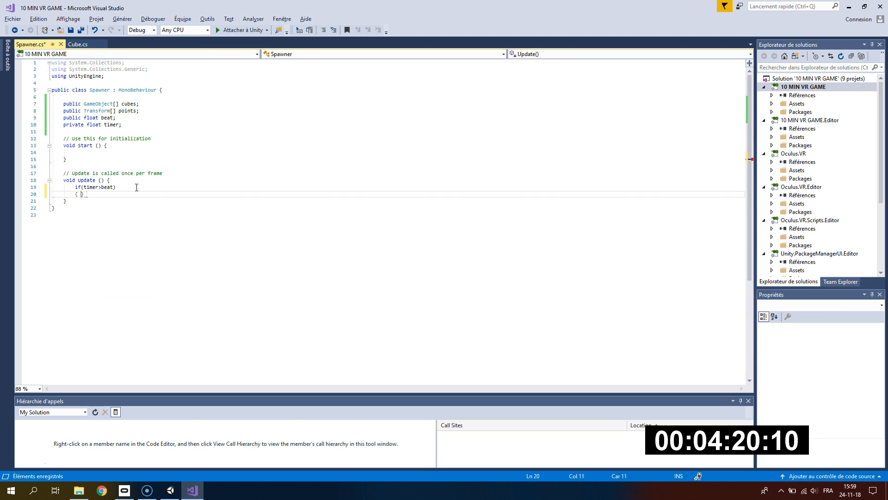
Step: Instantiate a random cube at a random point and reset its localPosition to Vector3.zero
type("Instantiate(")
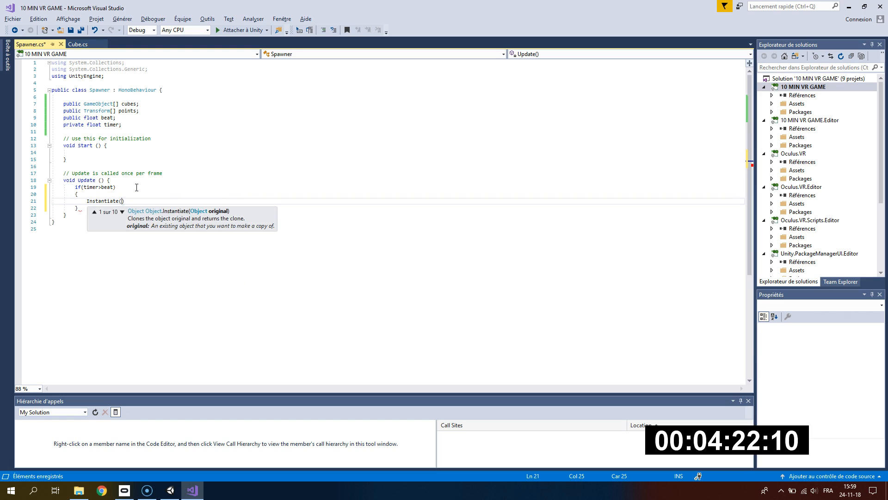
type("cubes[Rando")
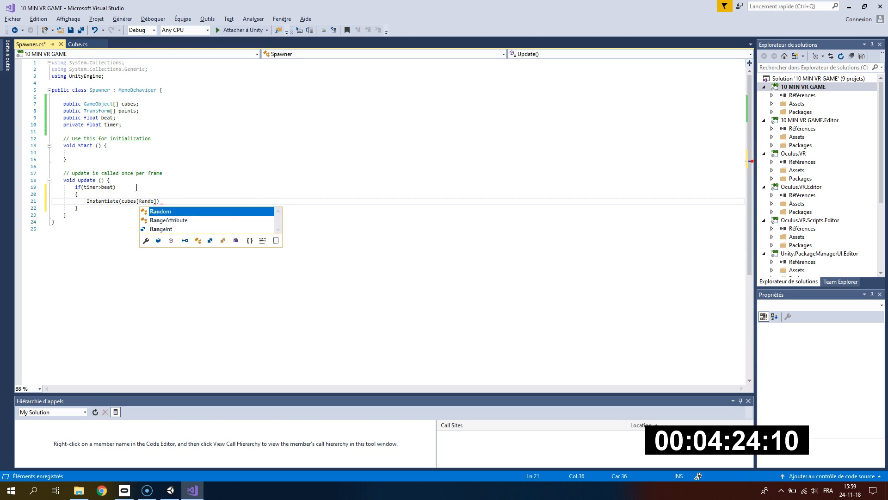
type("m.range(0,2")
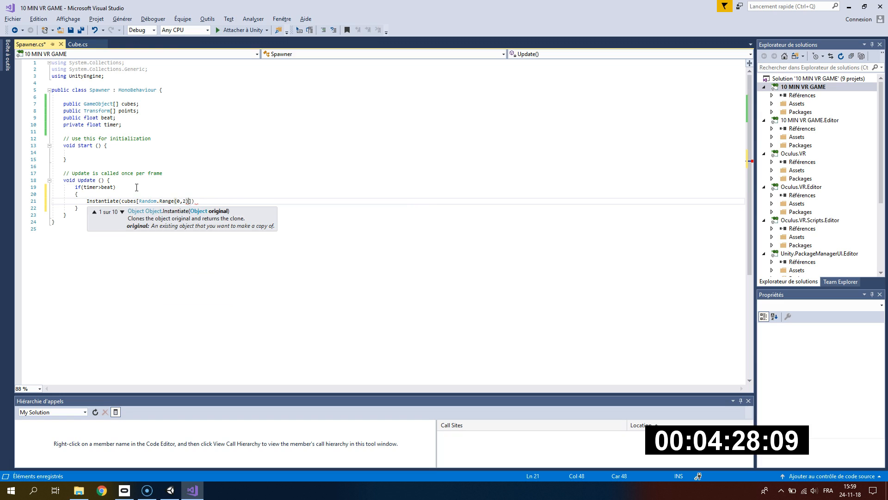
type(",points[")
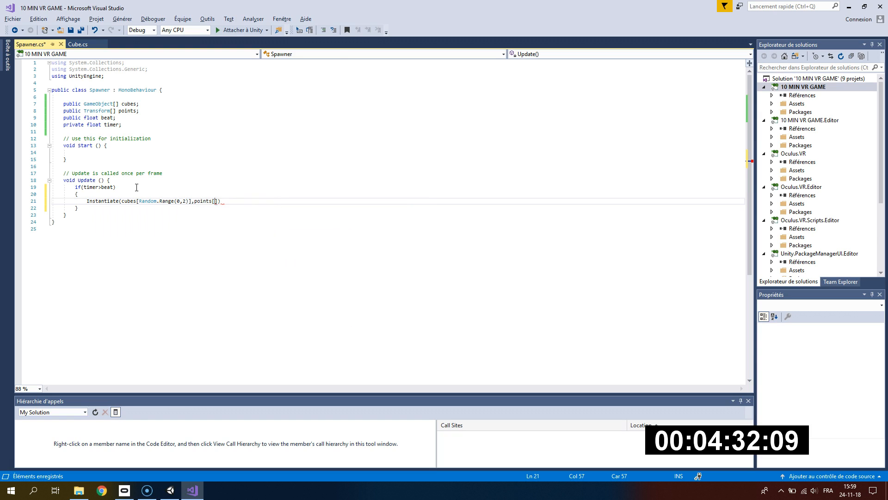
type("Random.Range(0, 4")
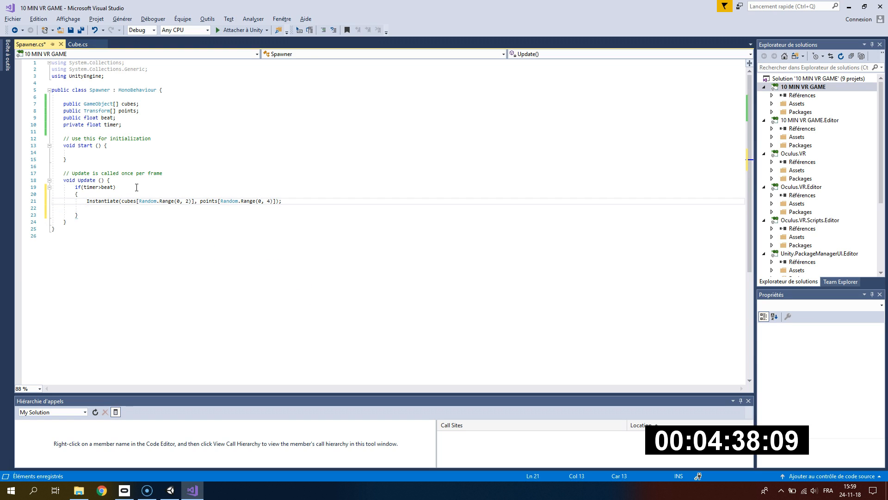
type("GameObject cube =")
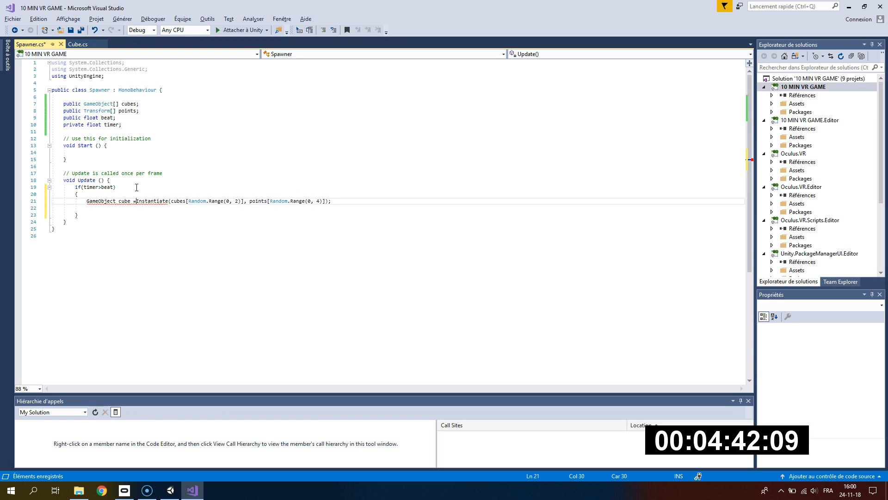
type("cube.")
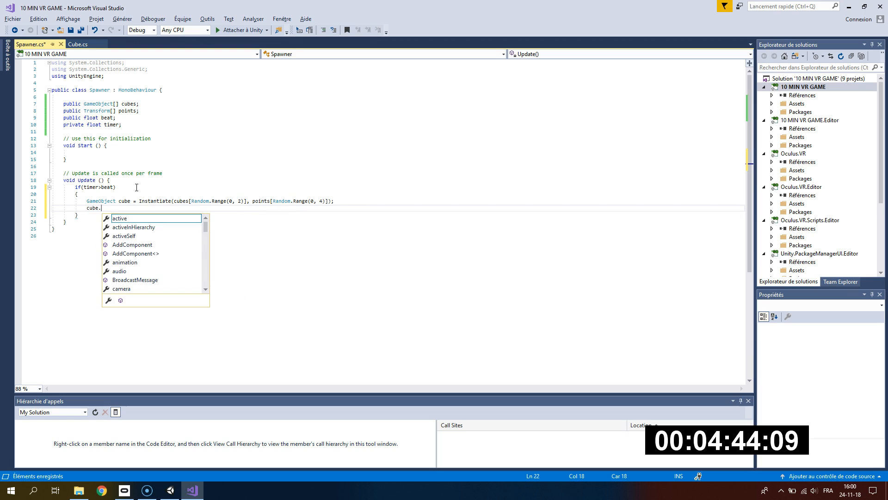
type("transform.localPosition =")
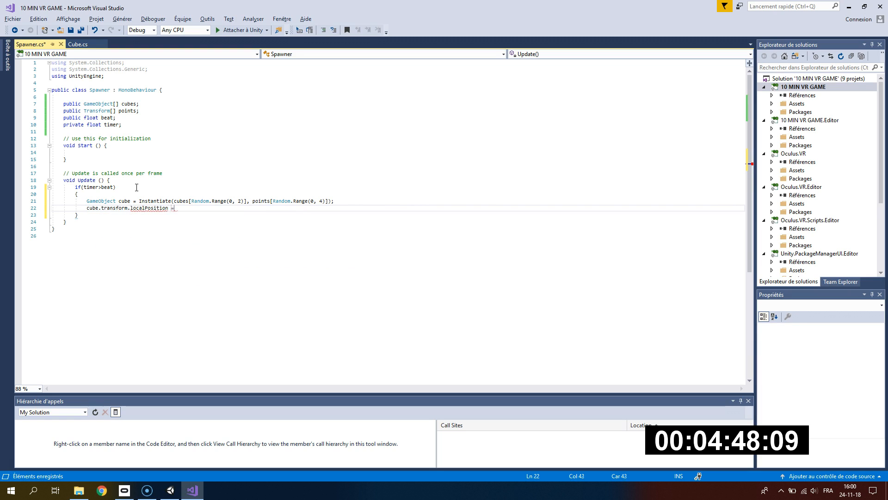
type("Vector3.")
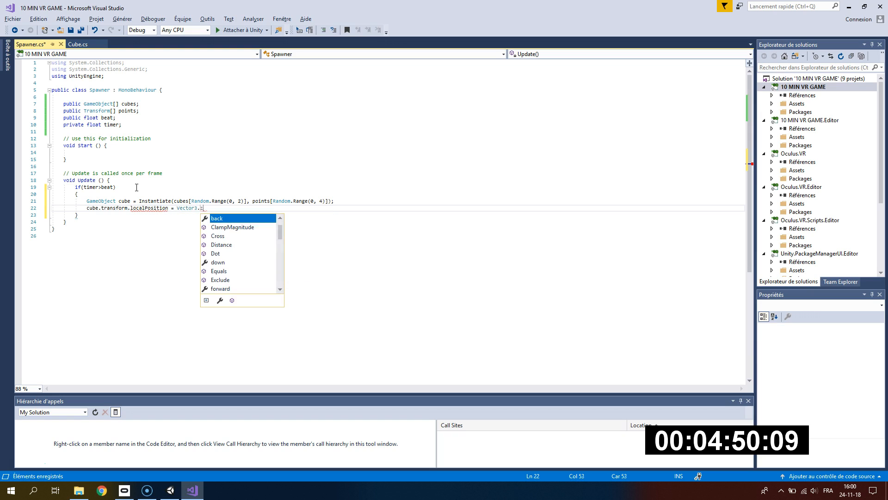
Step: Rotate the spawned cube by 90*Random.Range(0,4) about forward and reset the timer
type("cube")
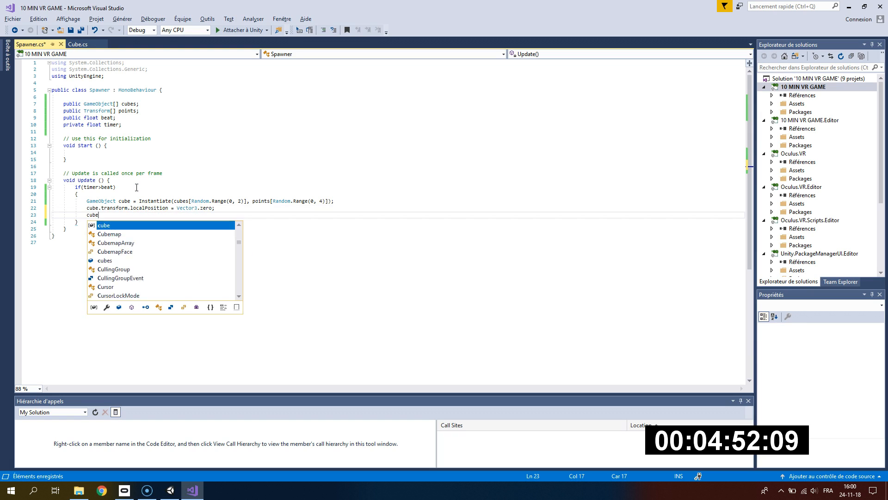
type(".transform.Rotate")
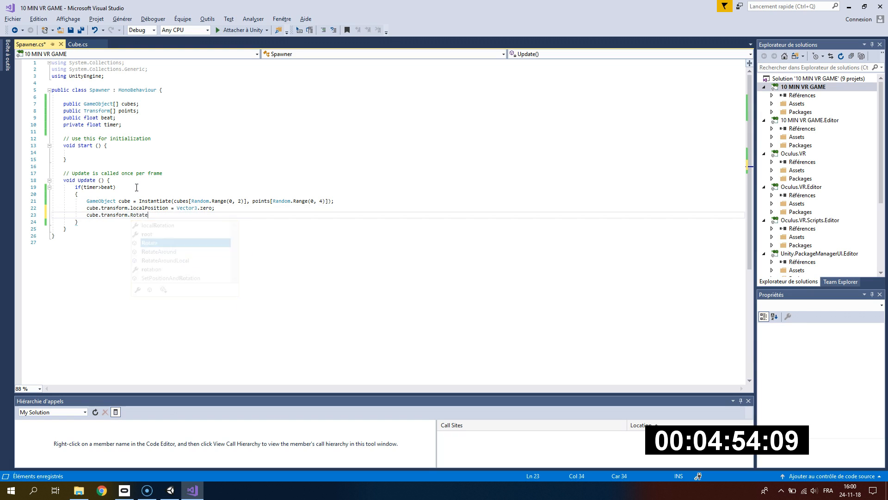
type("(transform.fd")
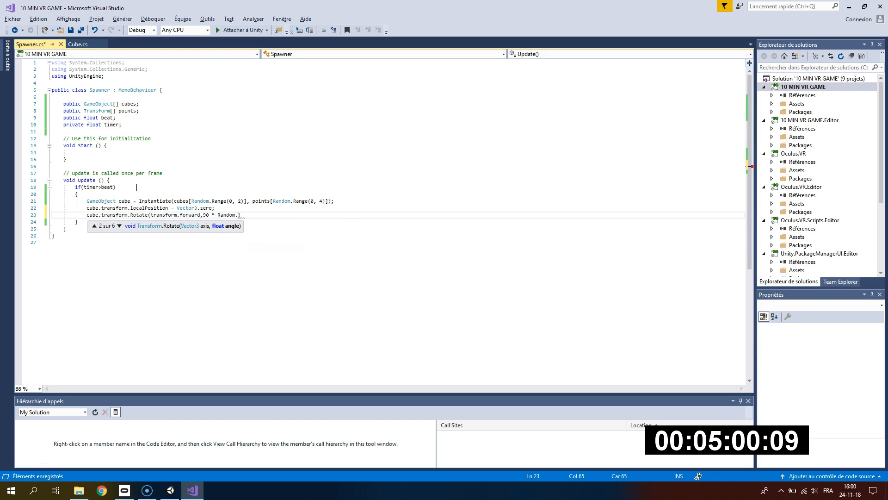
type("Range(0,4")
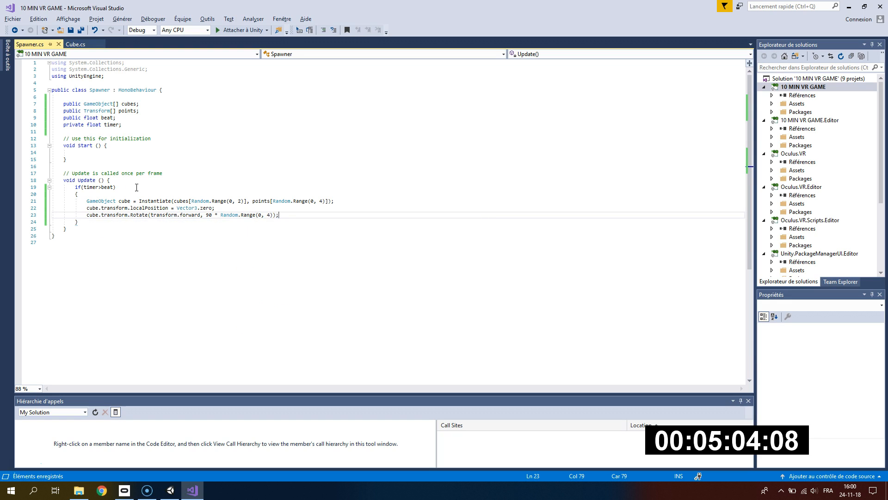
type("timer -= beat;")
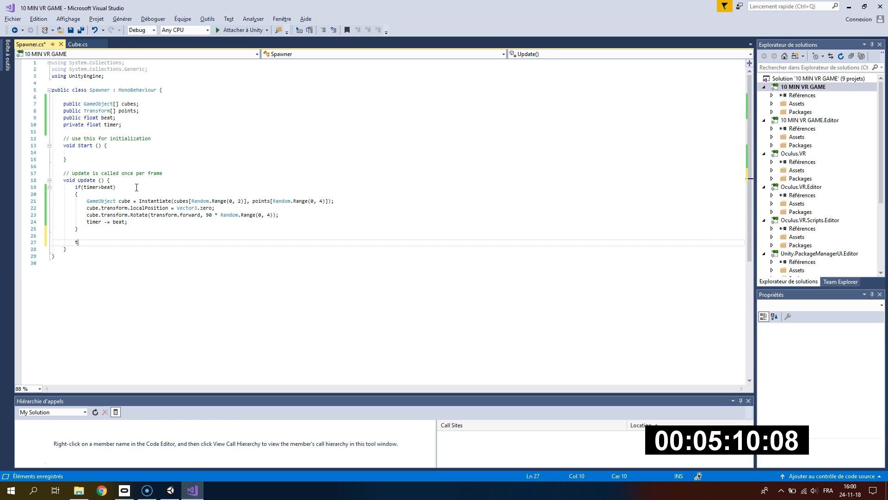
Step: Accumulate timer += Time.deltaTime, default beat to (60/130)*2, and return to Unity
type("imer += Time.d")
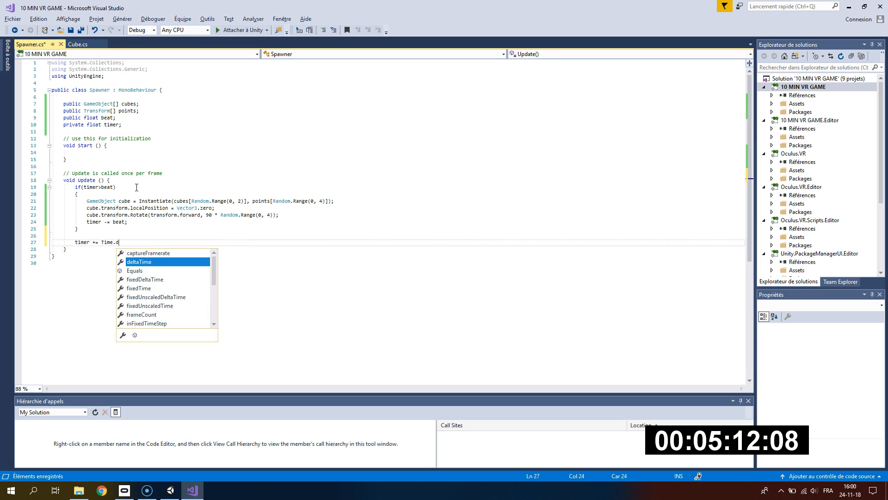
type("eltaTime;")
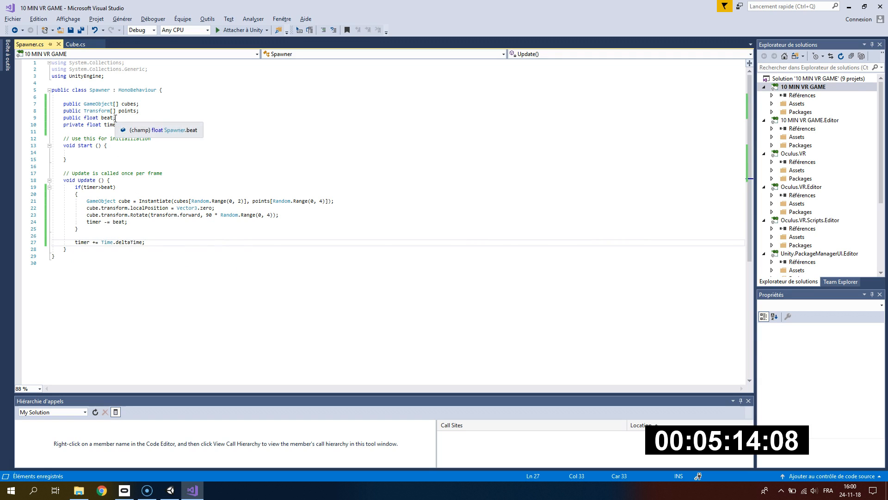
type("= 60")
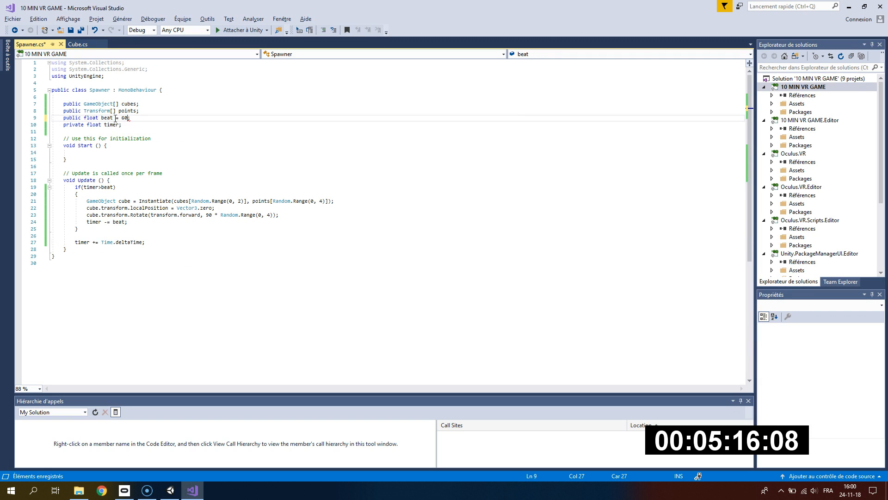
type("/1")
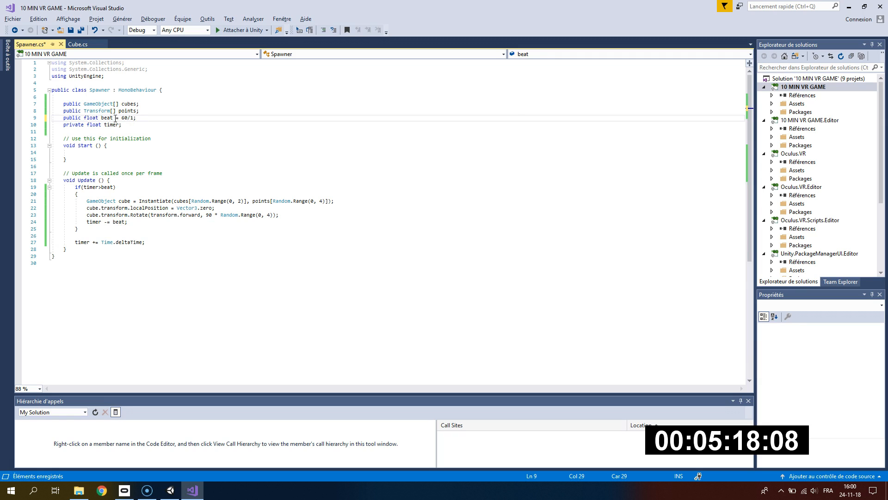
type("30")
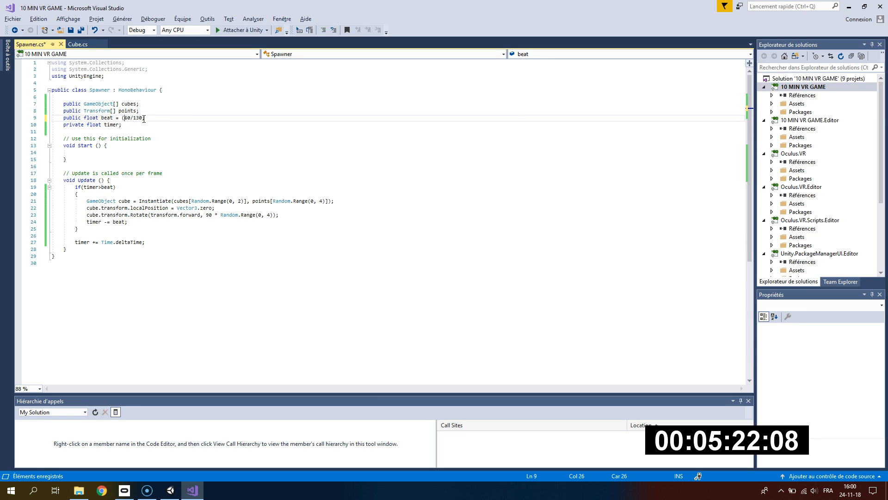
type("*2")
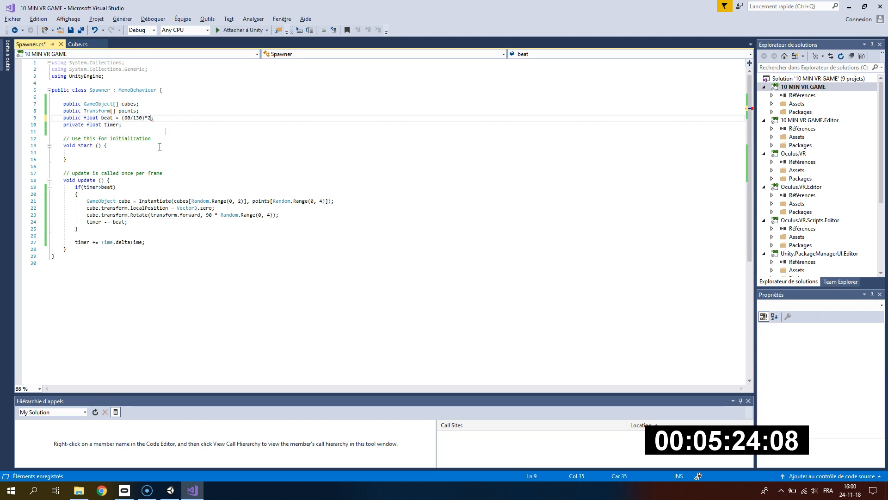
left_click(192, 490)
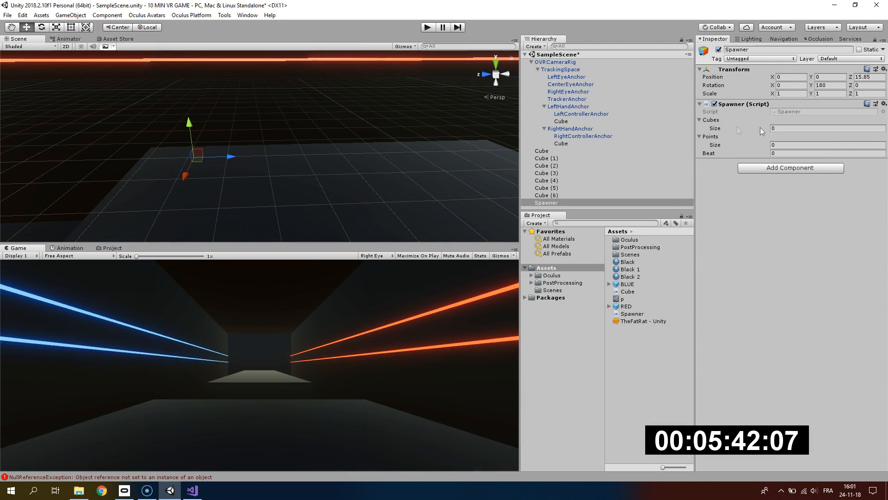
Step: Set Cubes size to 2 with BLUE and RED, and create empty children under Spawner
type("2")
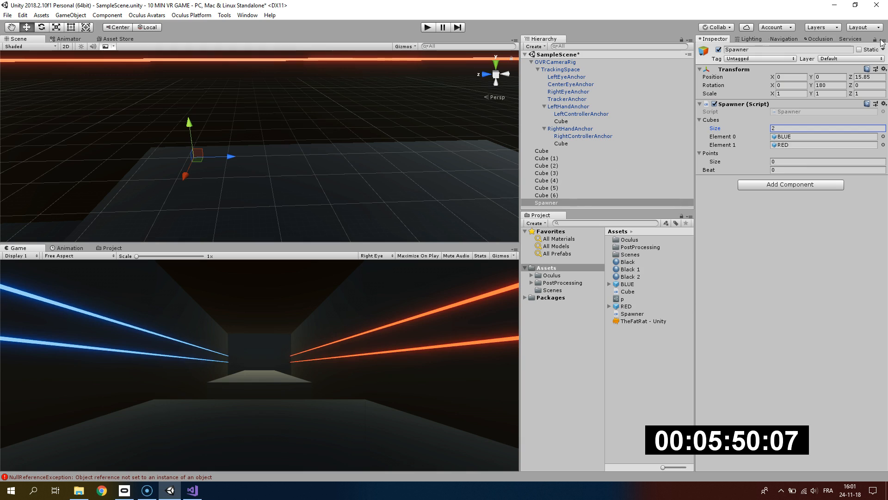
right_click(546, 203)
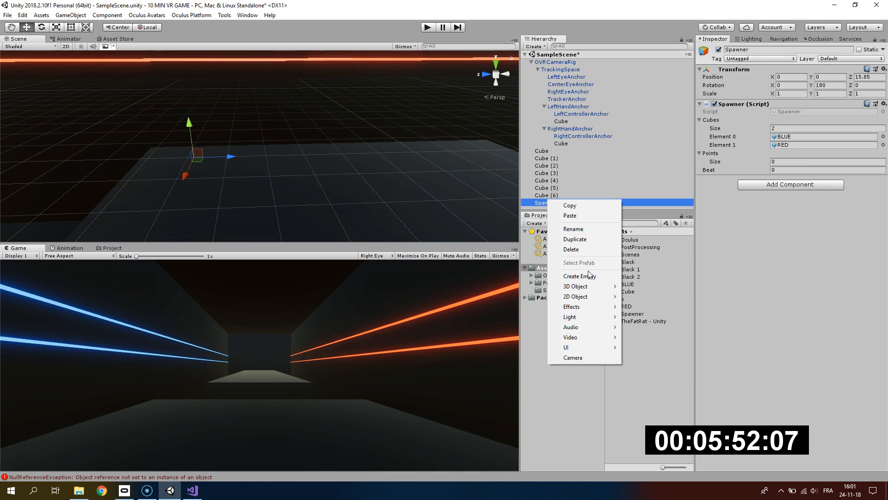
left_click(579, 275)
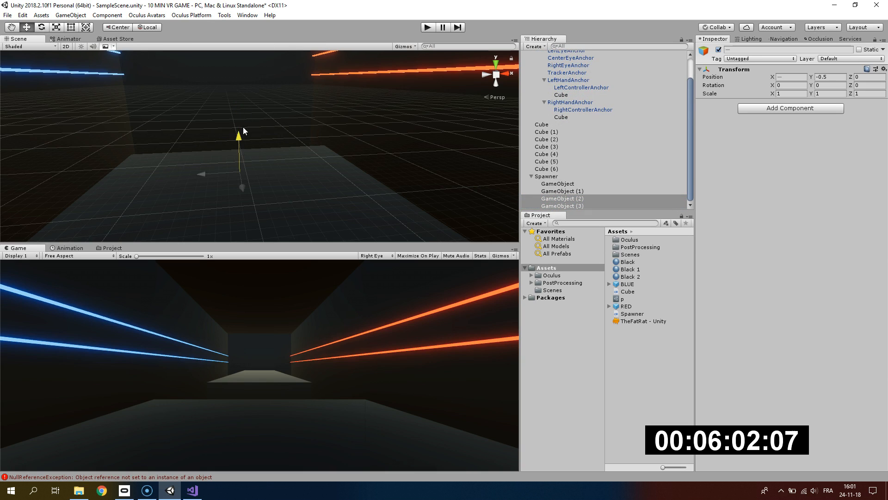
Step: Assign the four empty child GameObjects as the Spawner's Points and enter Beat as 0.571428*2
left_click(546, 177)
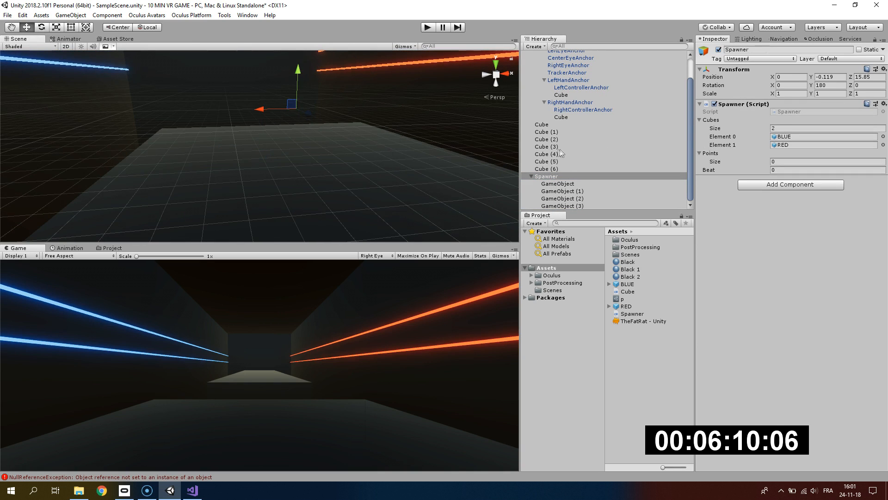
left_click(557, 183)
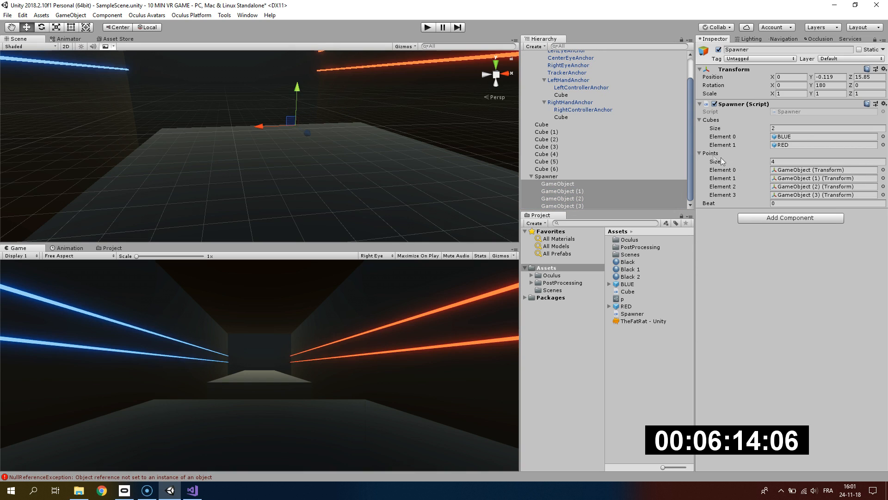
left_click(826, 202)
type(".571428*2")
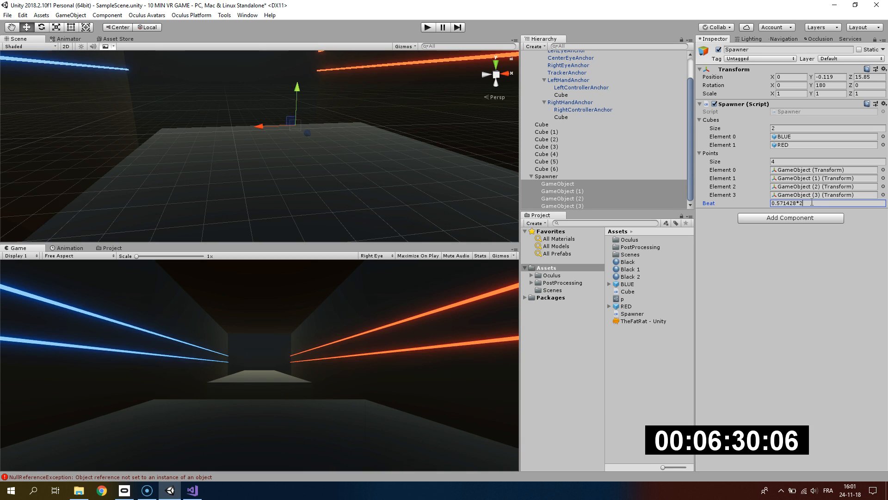
Step: Confirm the Beat value of 1.142856 and run a play test to watch cubes spawning
key("enter")
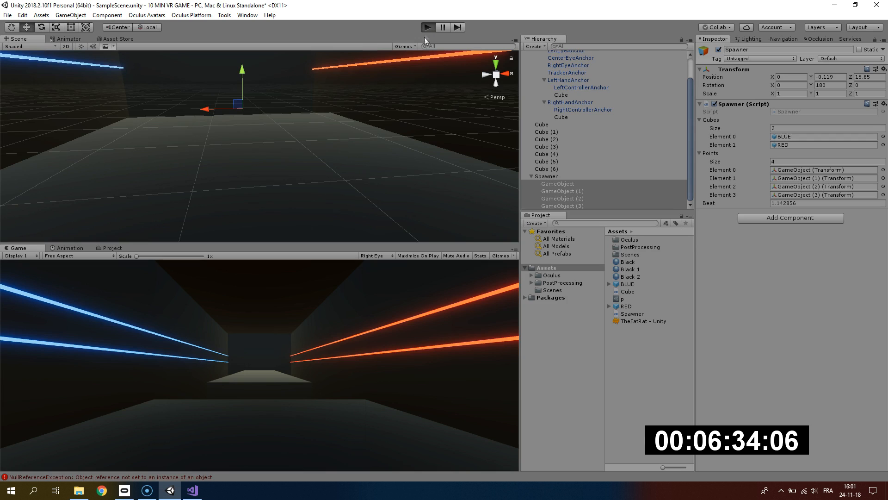
mouse_move(436, 67)
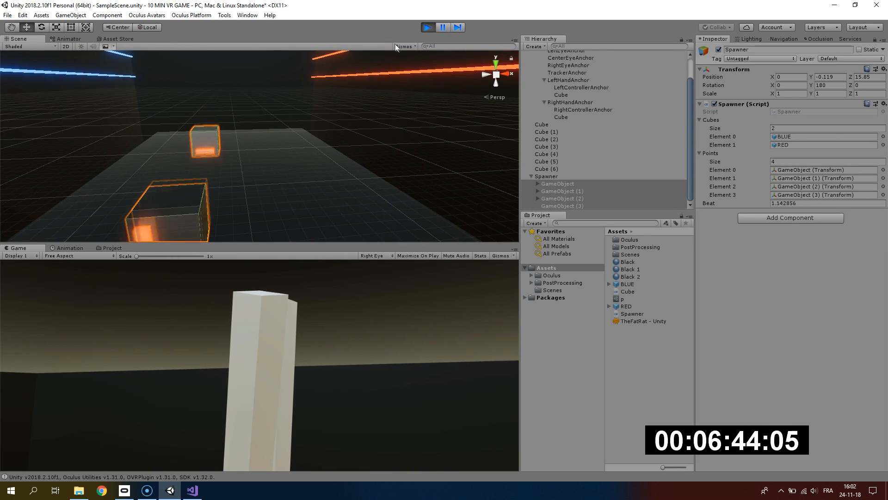
left_click(628, 283)
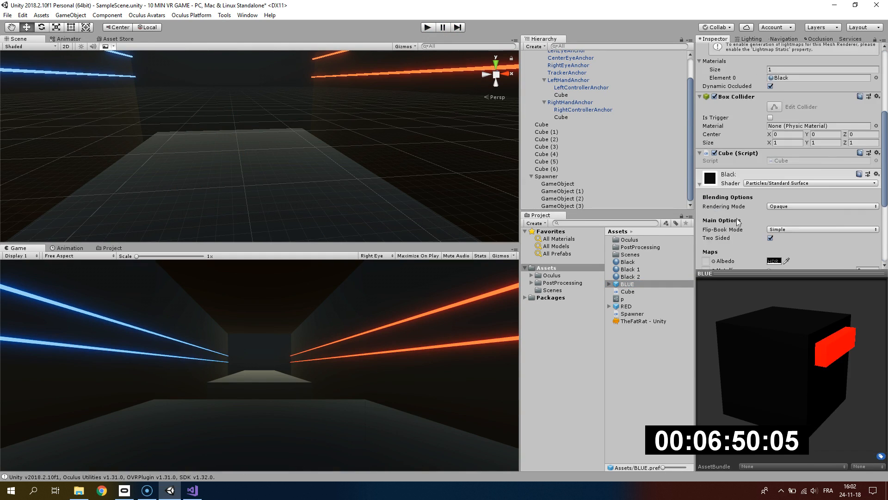
Step: Inspect the BLUE prefab's cube and begin adding a user layer named r
left_click(638, 290)
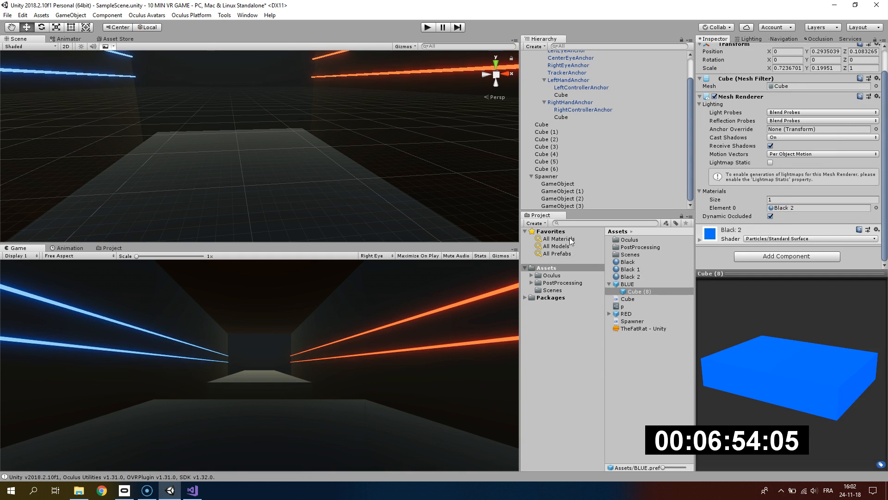
left_click(627, 284)
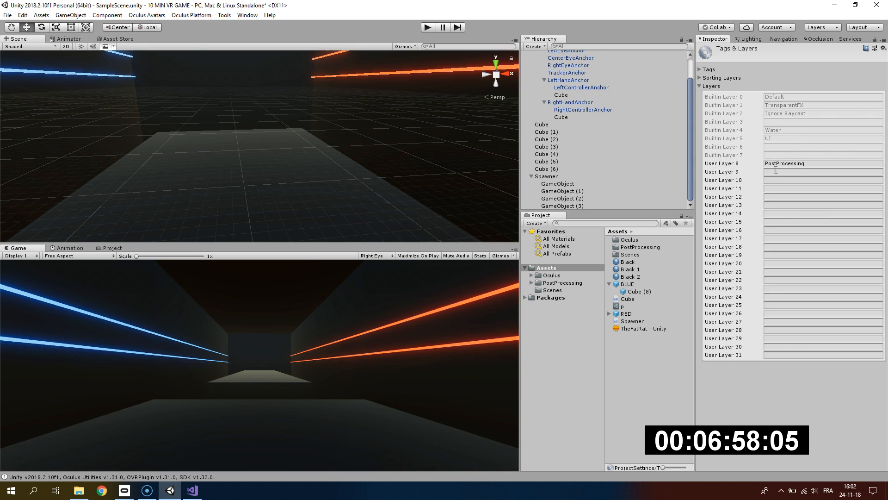
type("r")
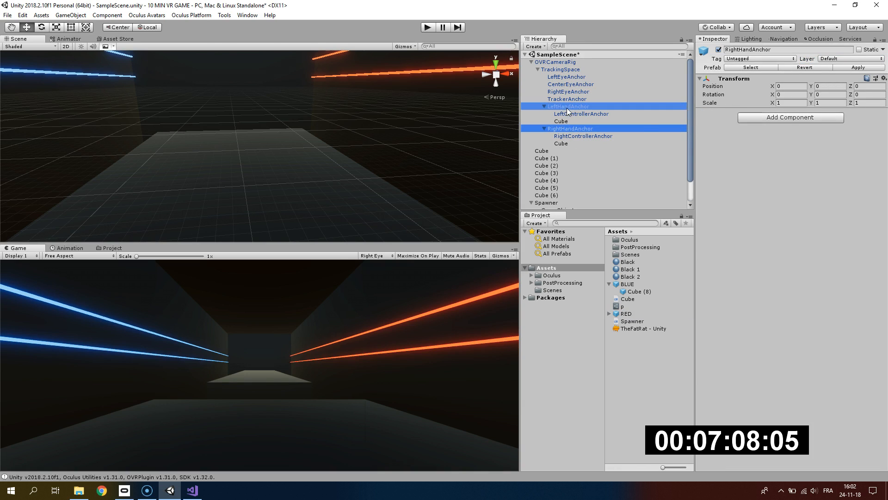
Step: Create a new Saber script and attach it to both hand anchors
left_click(790, 117)
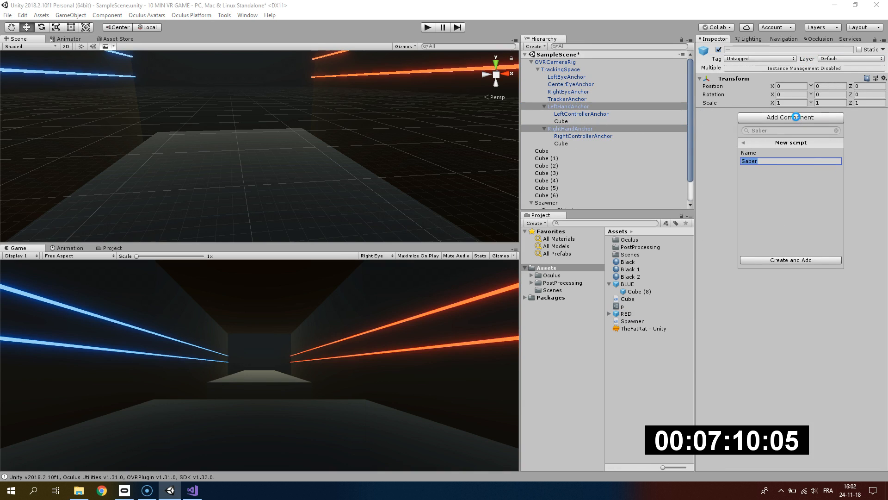
left_click(789, 260)
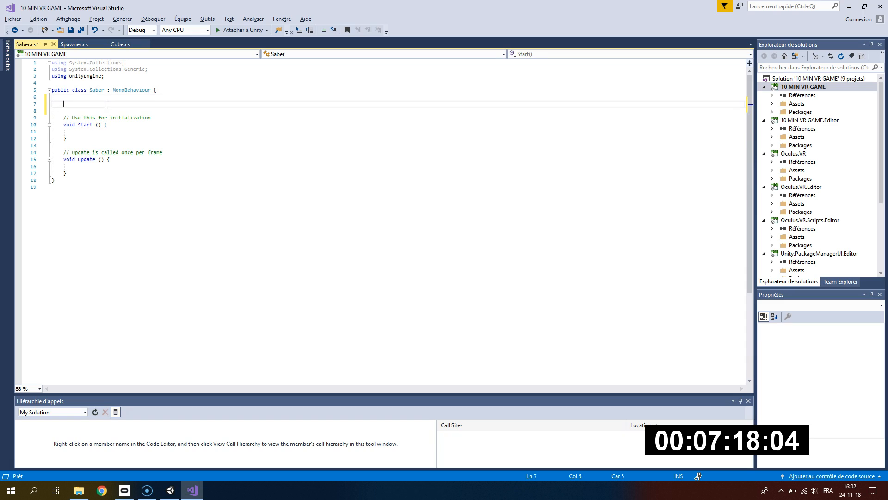
Step: Declare a public LayerMask layer field and a RaycastHit hit in Update
type("public LayerMask")
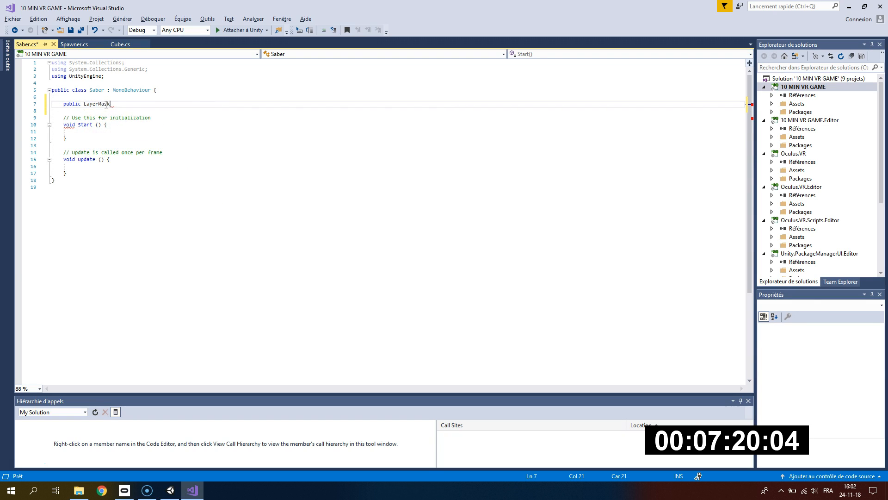
type("layer;")
type("private Vector3 previousPos;")
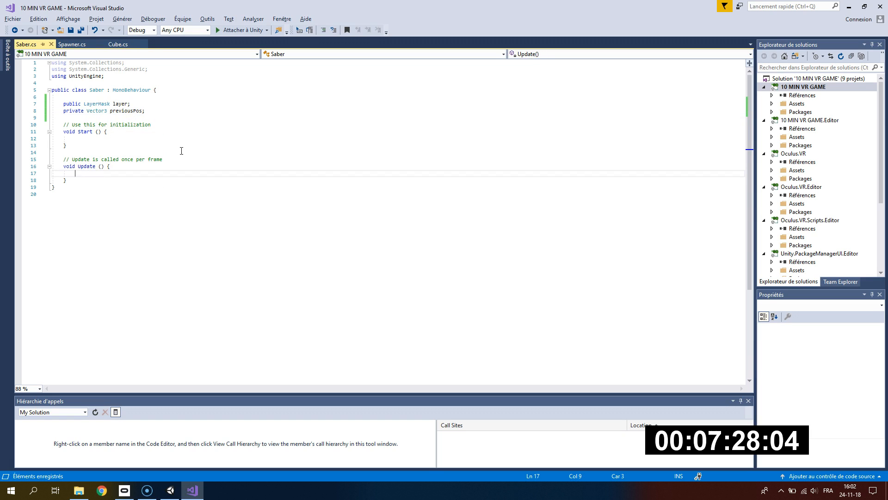
type("Rayc")
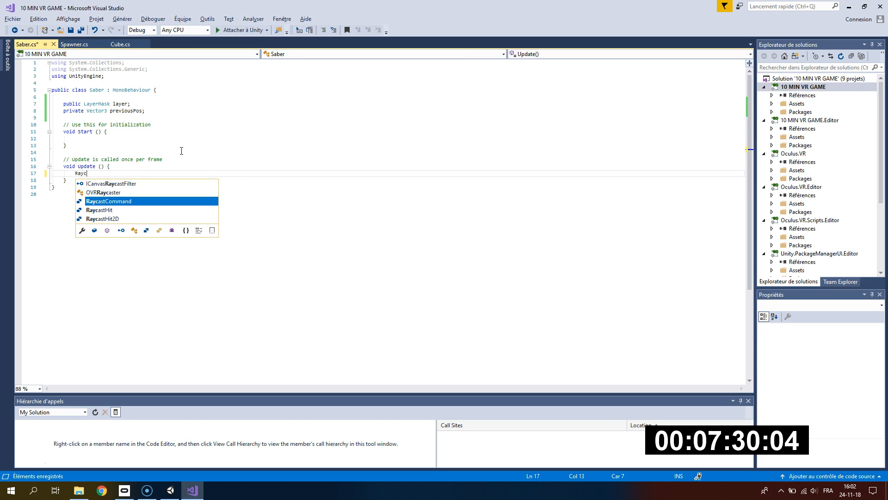
type("RaycastHit hit;")
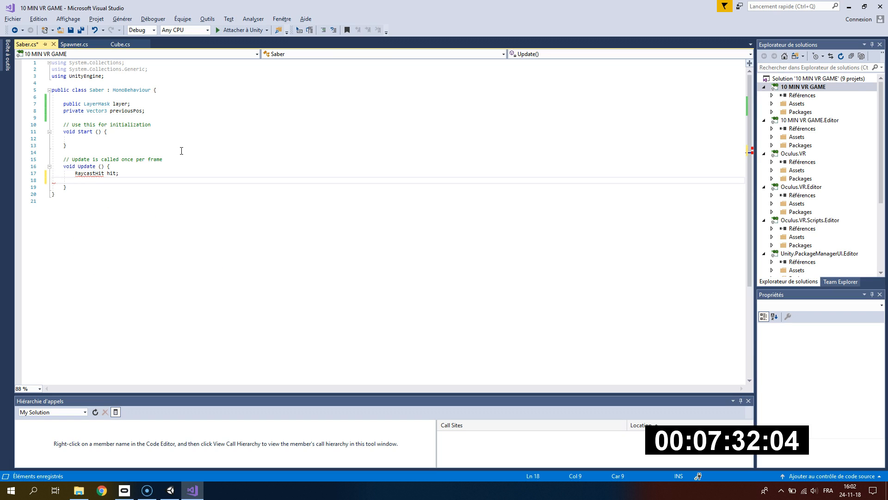
Step: Add if(Physics.Raycast(transform.position,transform.forward,out hit,1,layer)) to Update
type("if(P")
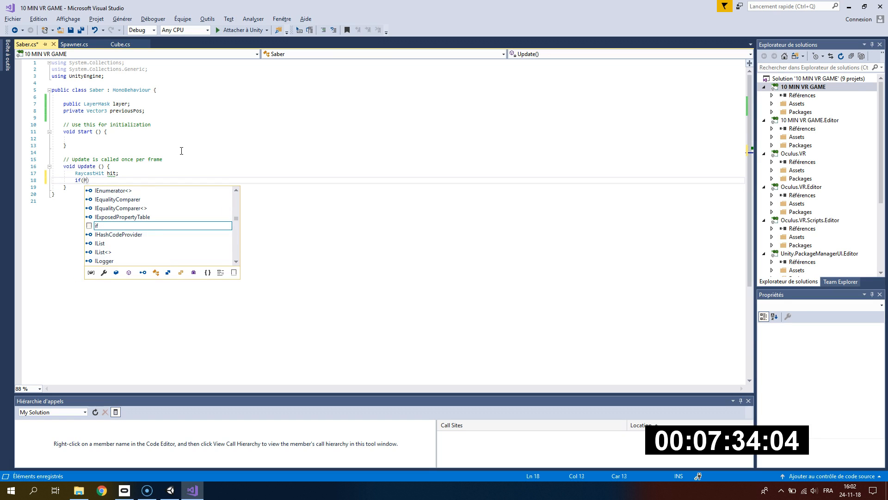
type("hysics.")
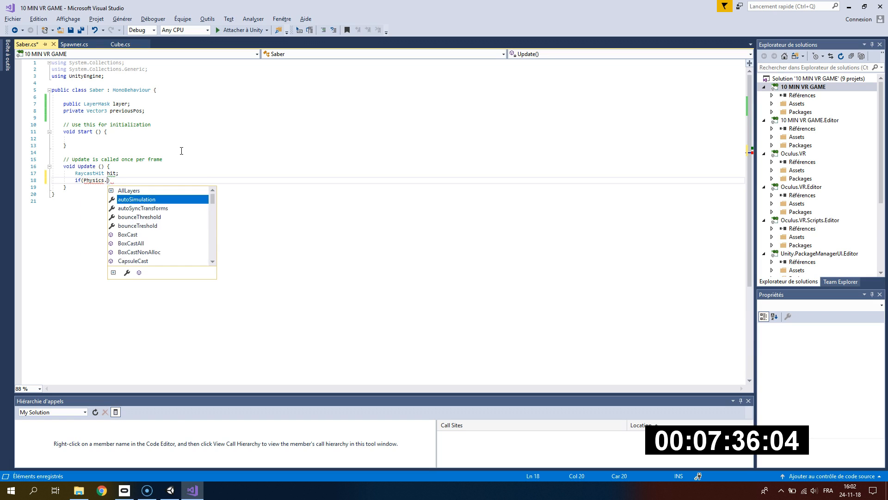
type("Raycast(tra")
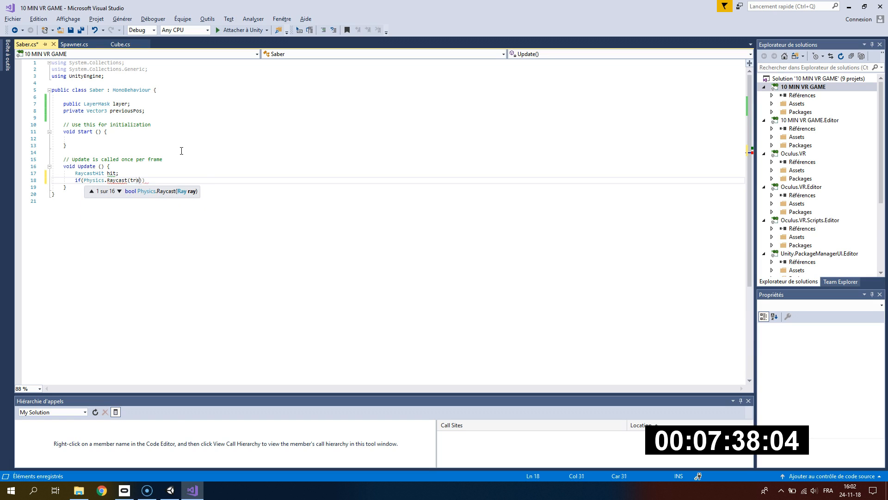
type("transform.position,t")
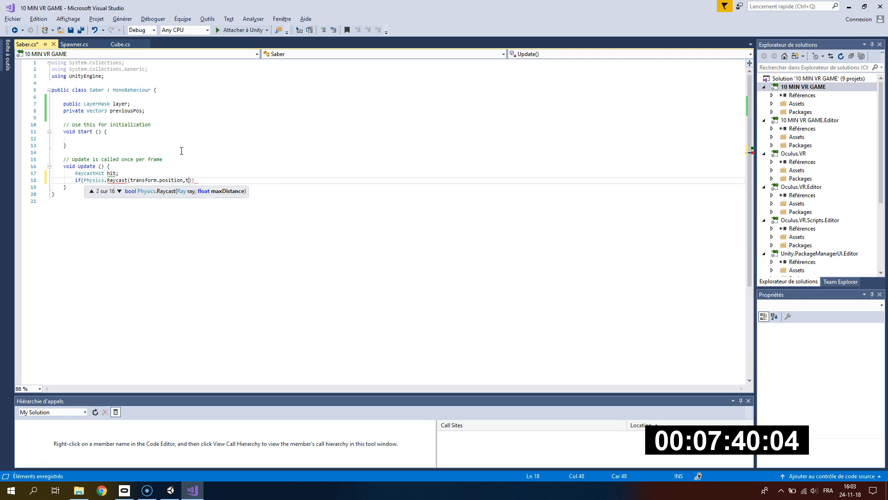
type("ransform.forward")
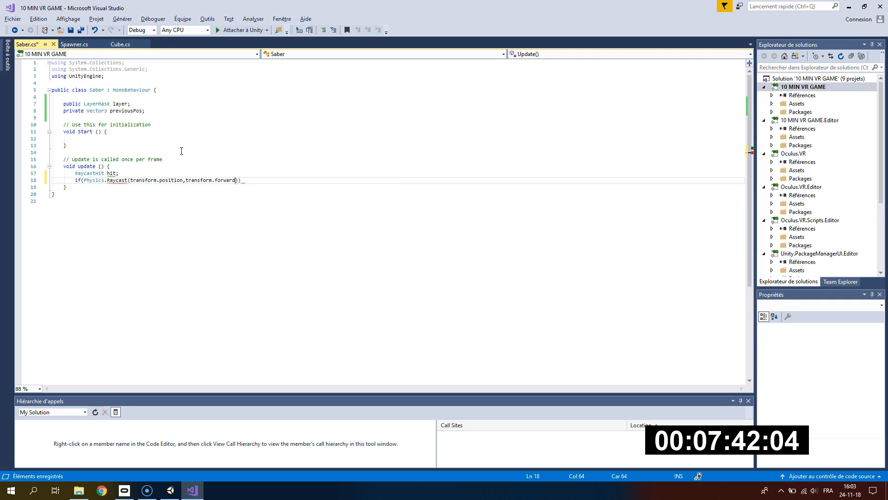
type(",")
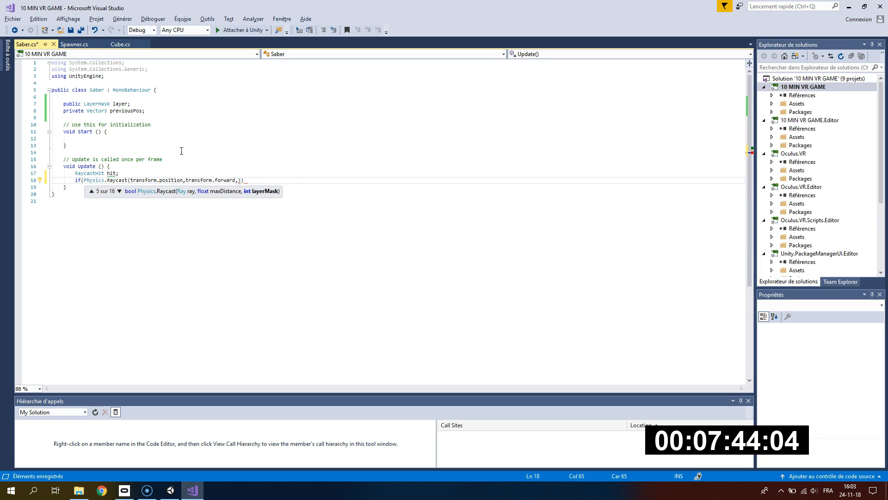
type("h")
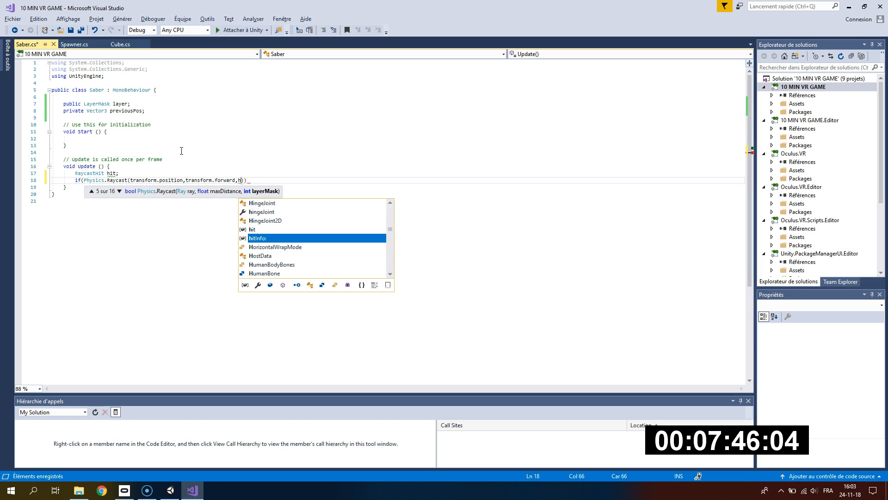
type("out hit,1,")
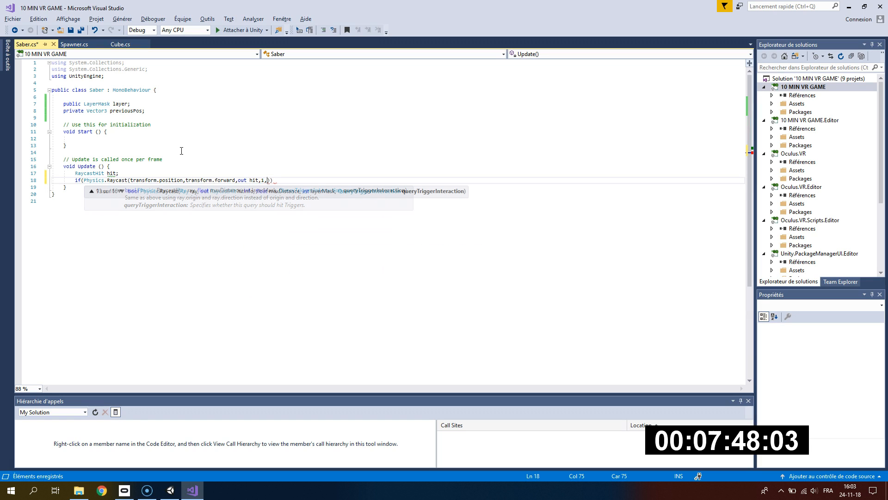
type("layer))")
type("if(Vector")
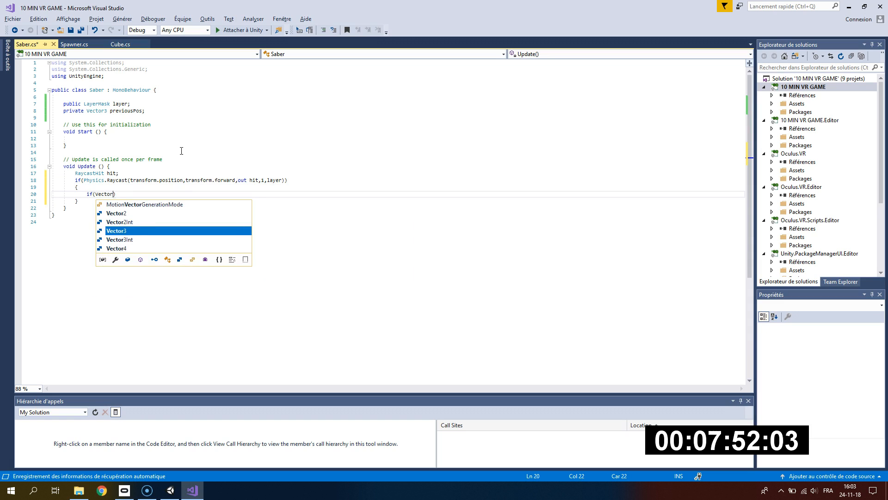
Step: Write the condition Vector3.Angle(transform.position-previousPos,hit.transform.up)>130
type(".Angle()")
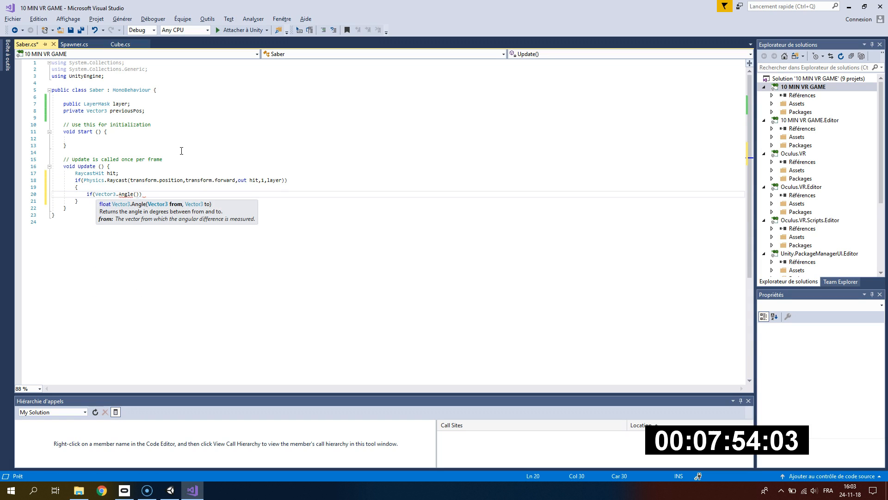
type("transfor")
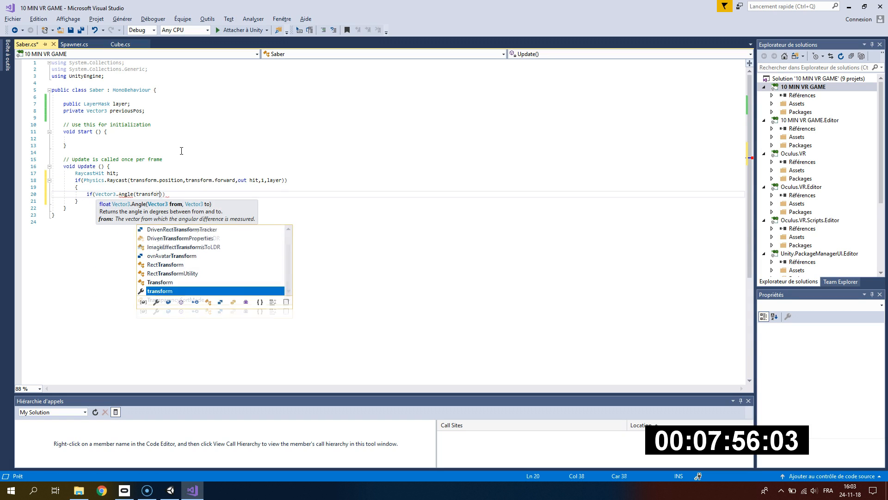
type(".position-")
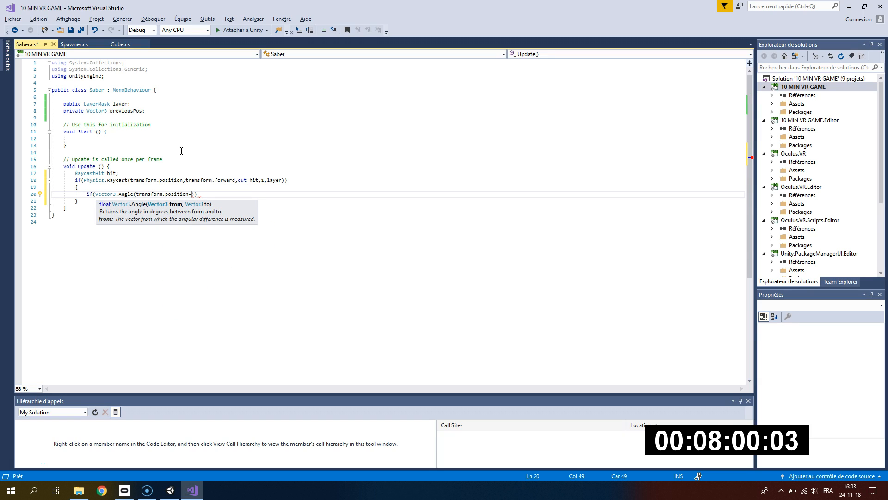
type("previousPos,")
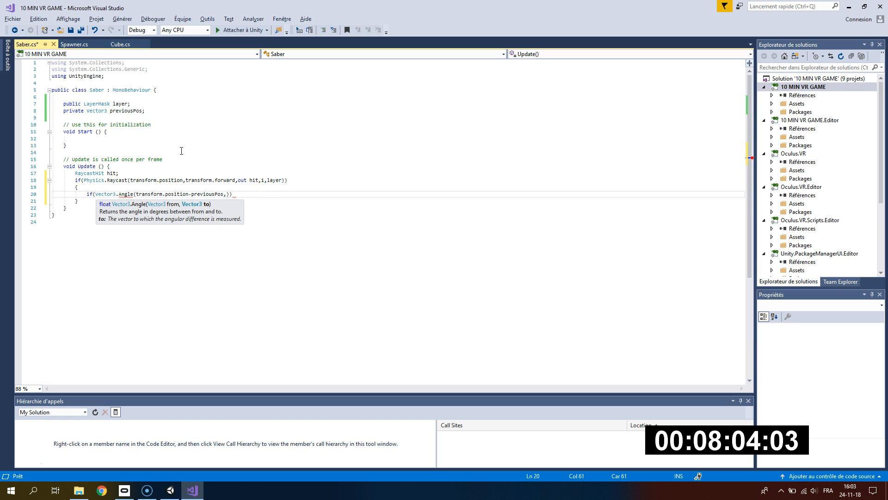
type("hit.transform")
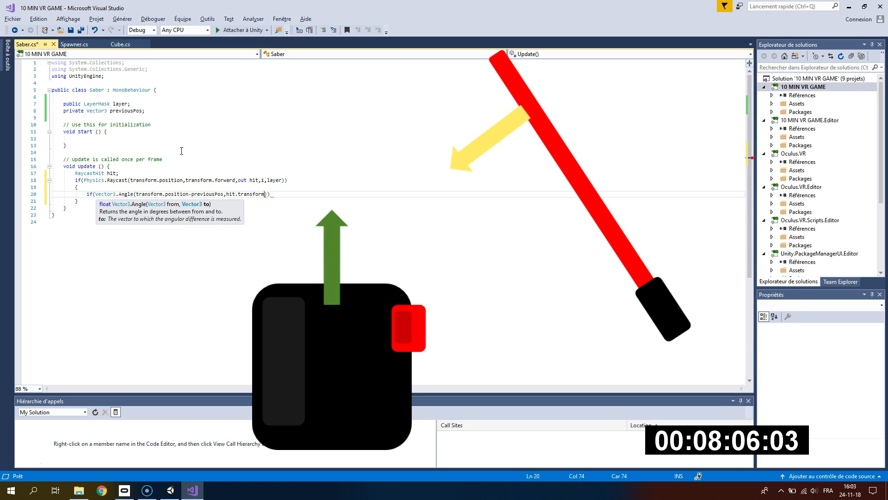
type(".up)")
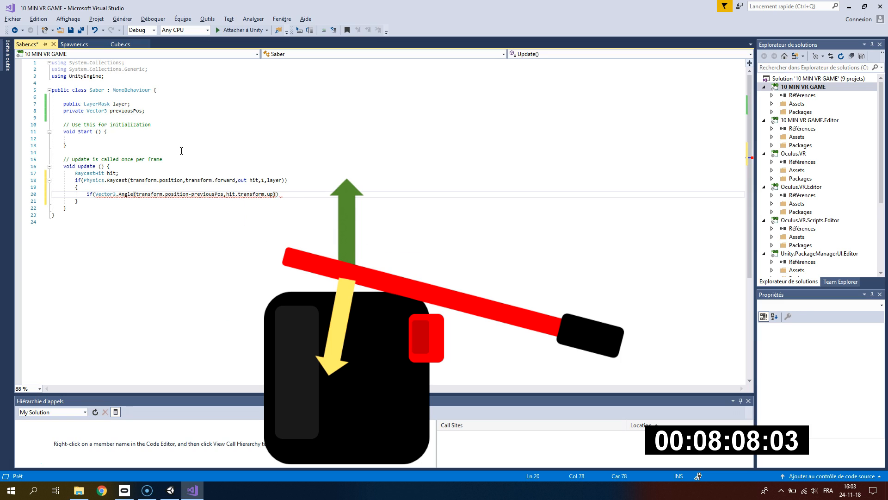
type(">1")
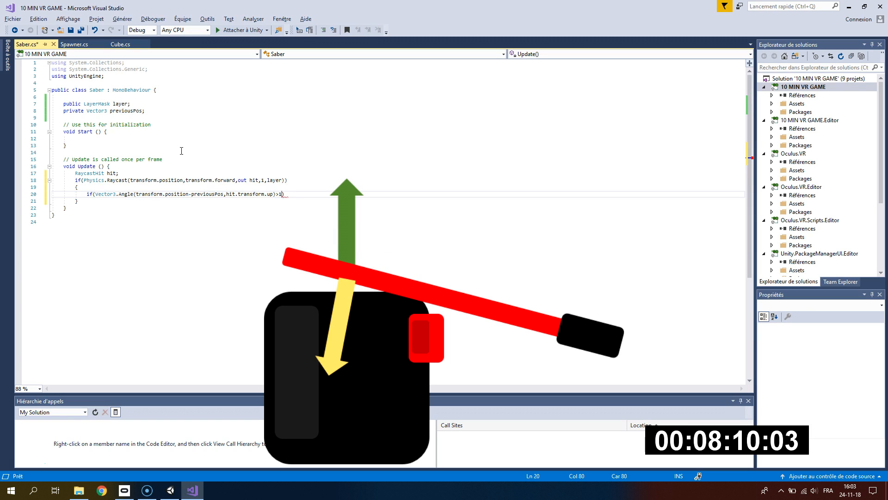
Step: Destroy hit.transform.gameObject inside the condition and set previousPos = transform.position
type("Destroy(hit.transform.)")
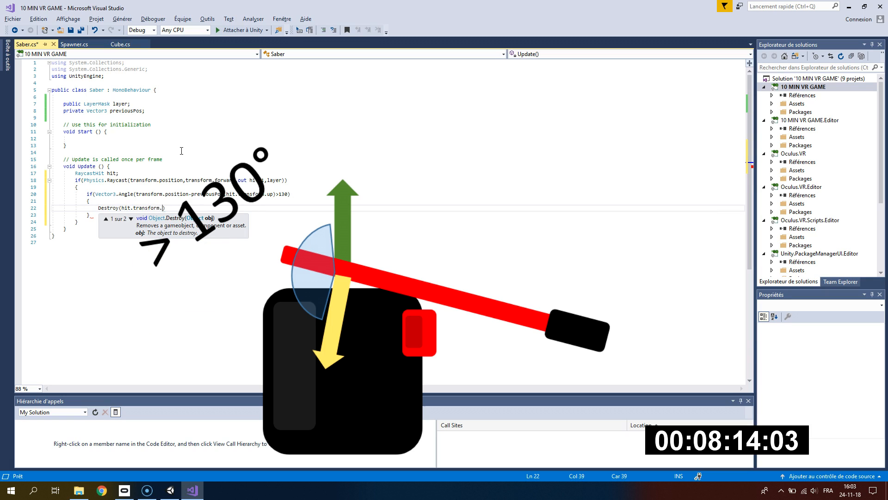
type("gameObject")
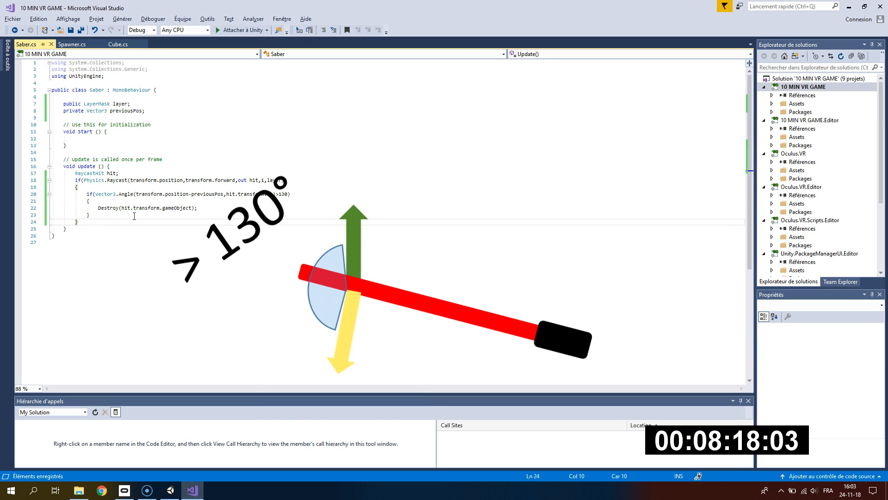
type("previousPos")
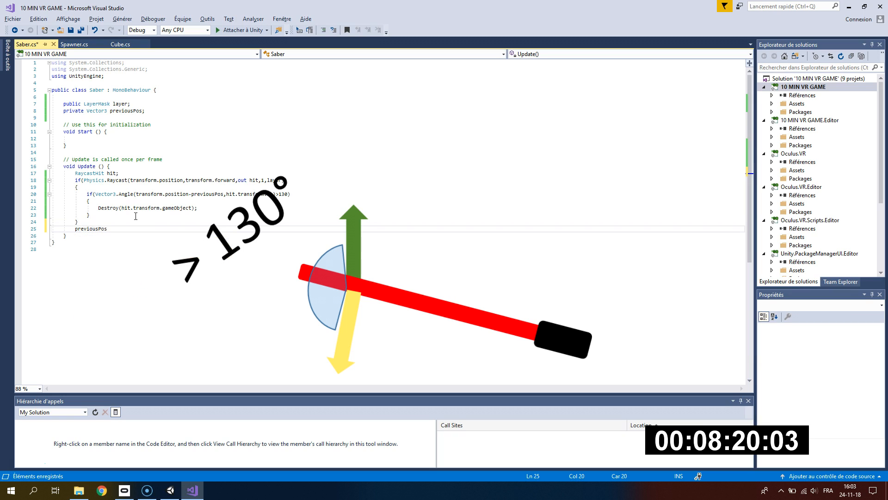
type("= tr")
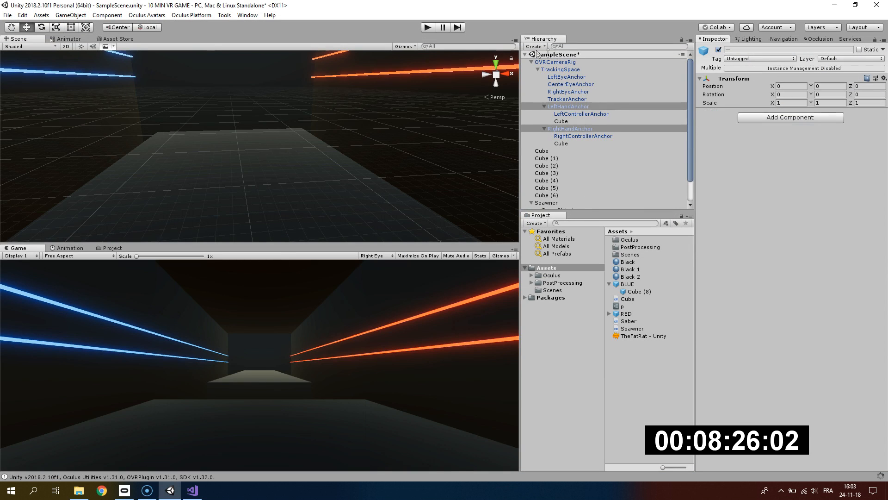
Step: Add the TheFatRat - Unity clip to the scene as an Audio Source object
left_click(567, 106)
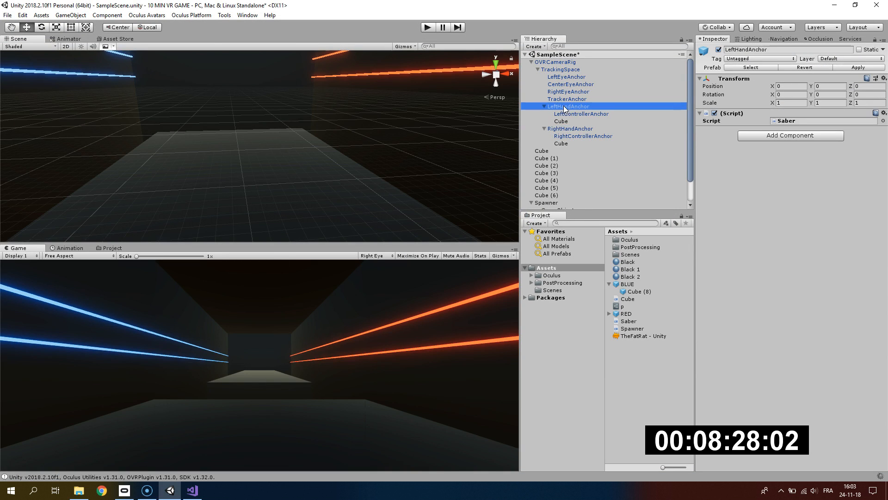
left_click(556, 62)
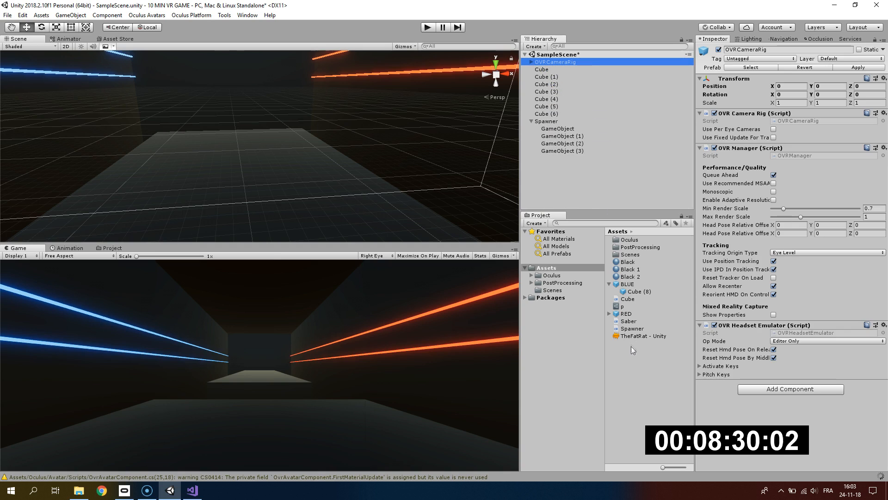
left_click(644, 336)
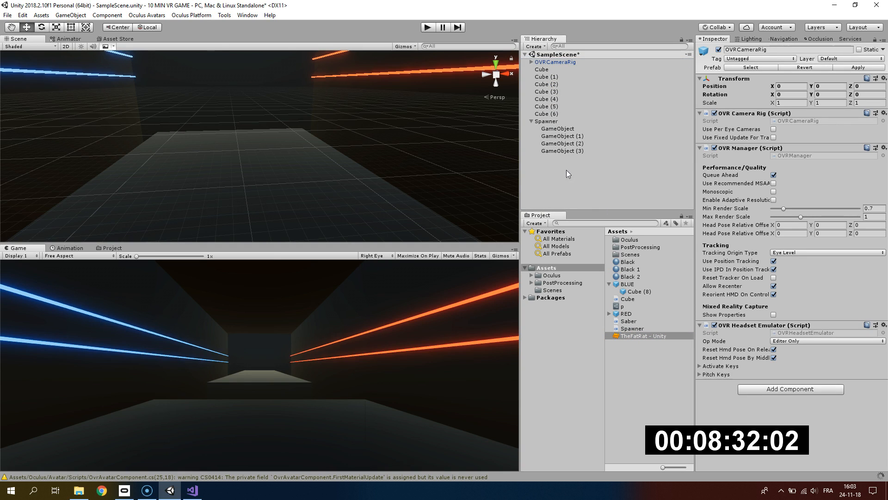
left_click(557, 158)
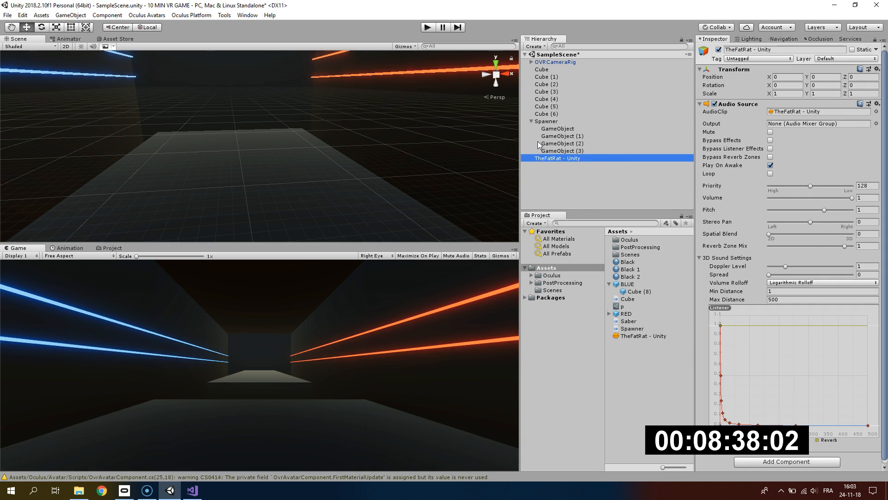
Step: Select the left hand anchor to view its Saber component's Layer field
left_click(525, 62)
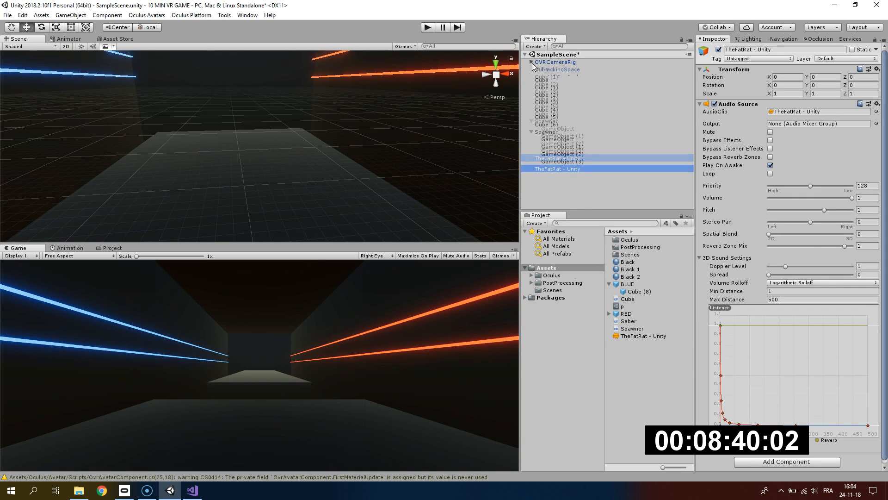
left_click(581, 114)
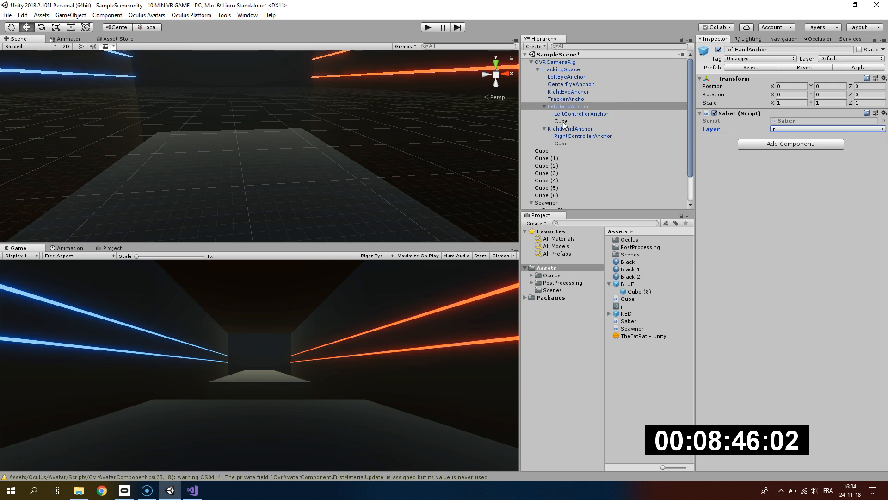
Step: Assign layer r to the left saber and b to the right saber, then run a play test
left_click(561, 120)
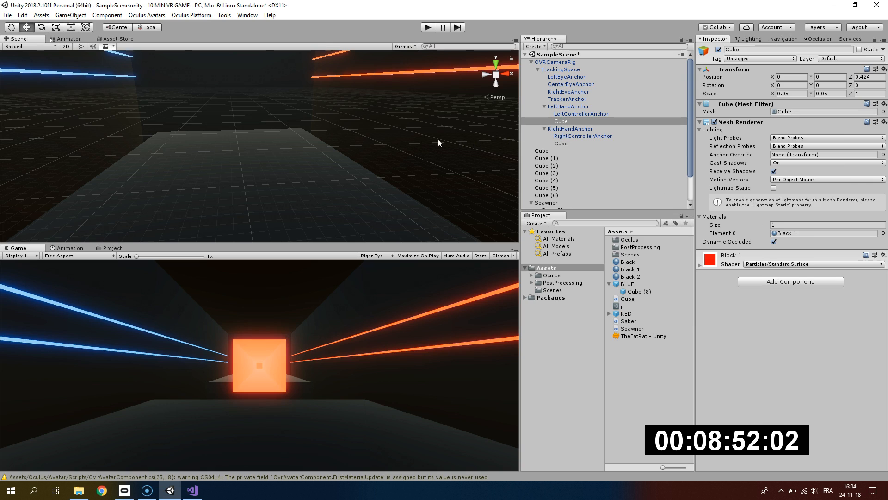
left_click(559, 143)
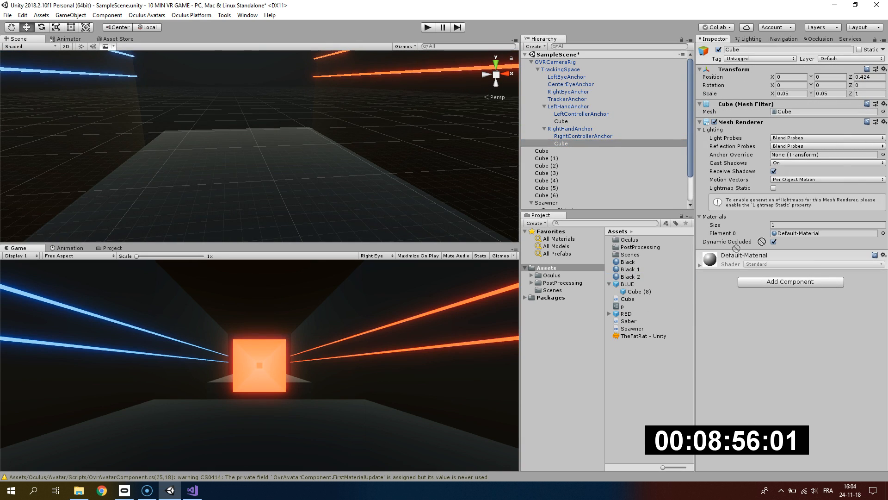
left_click(571, 129)
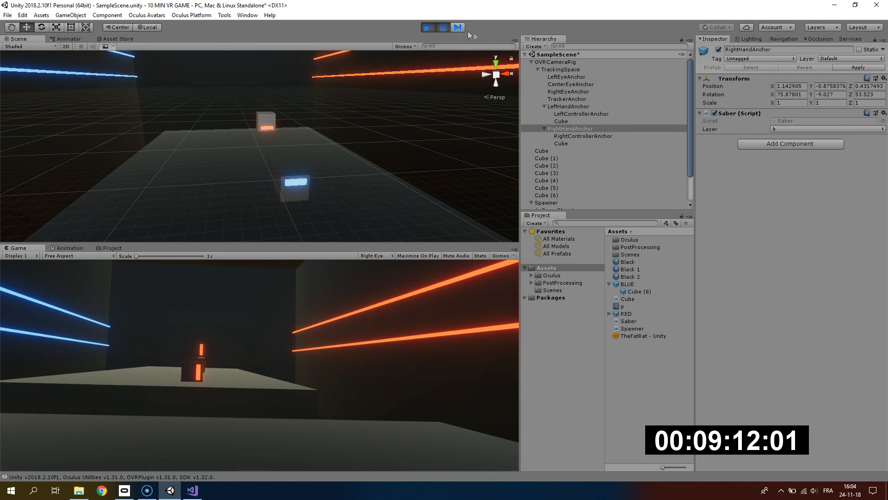
left_click(427, 28)
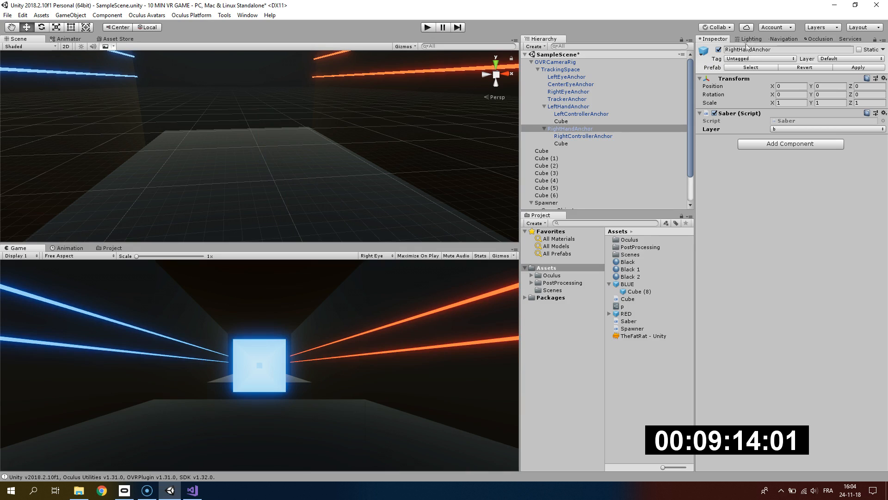
left_click(752, 38)
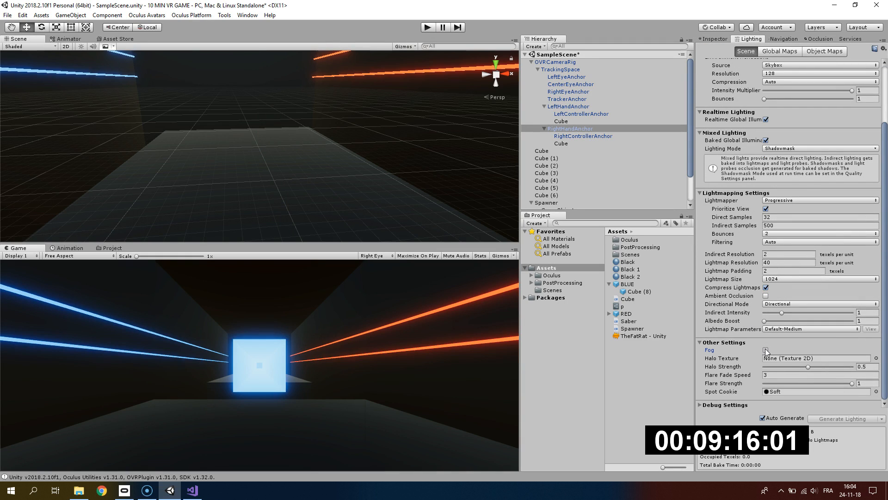
Step: Enable fog with colour hex 00B1FF and density 0.04
left_click(766, 350)
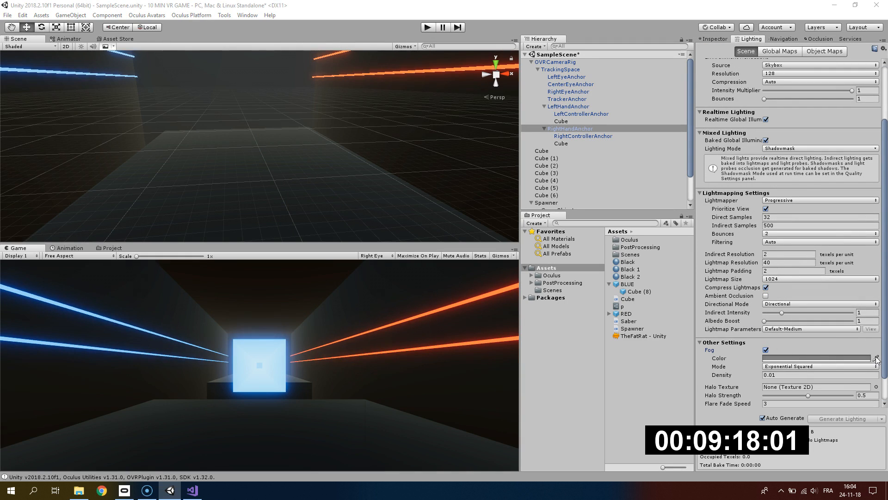
left_click(817, 358)
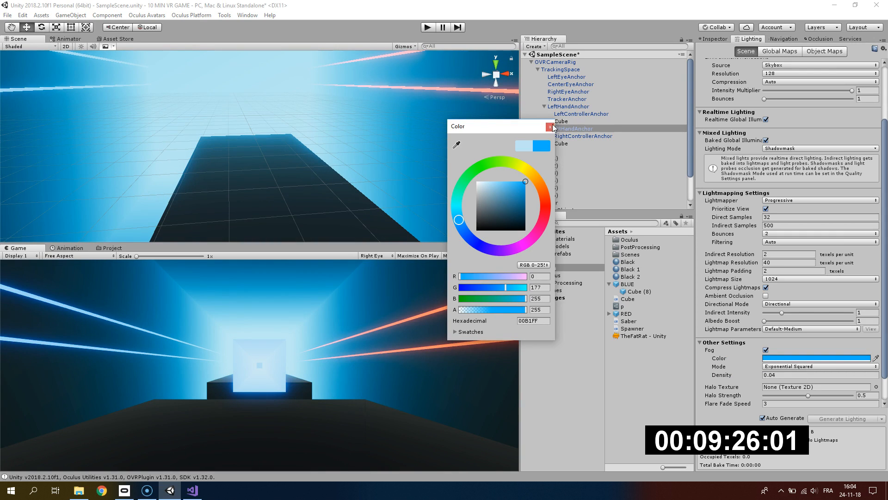
left_click(551, 127)
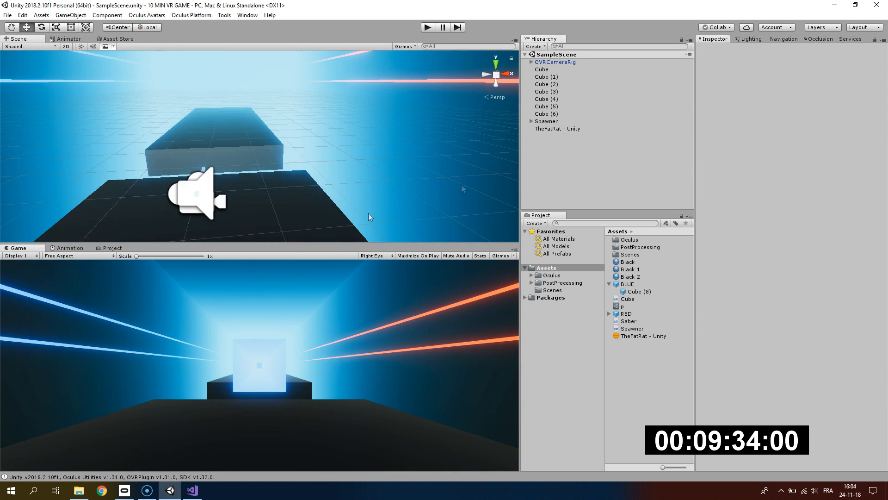
mouse_move(459, 195)
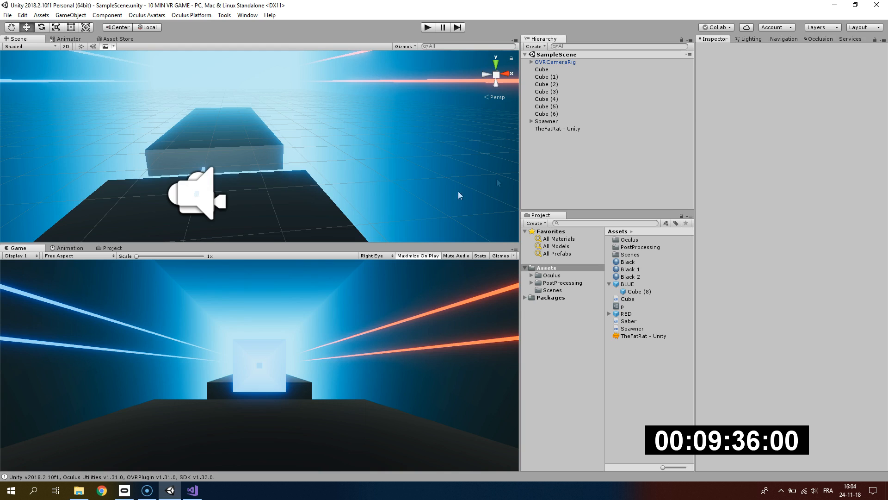
Step: Save the scene and select TheFatRat - Unity to view its Audio Source
left_click(557, 128)
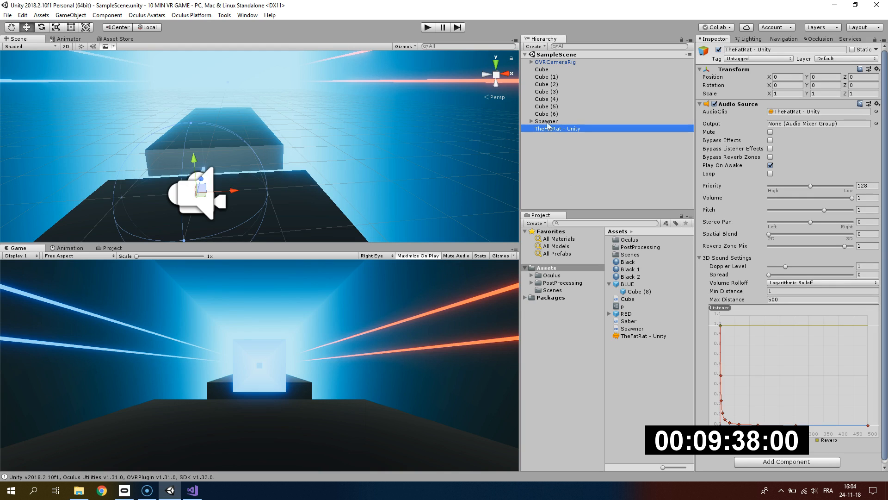